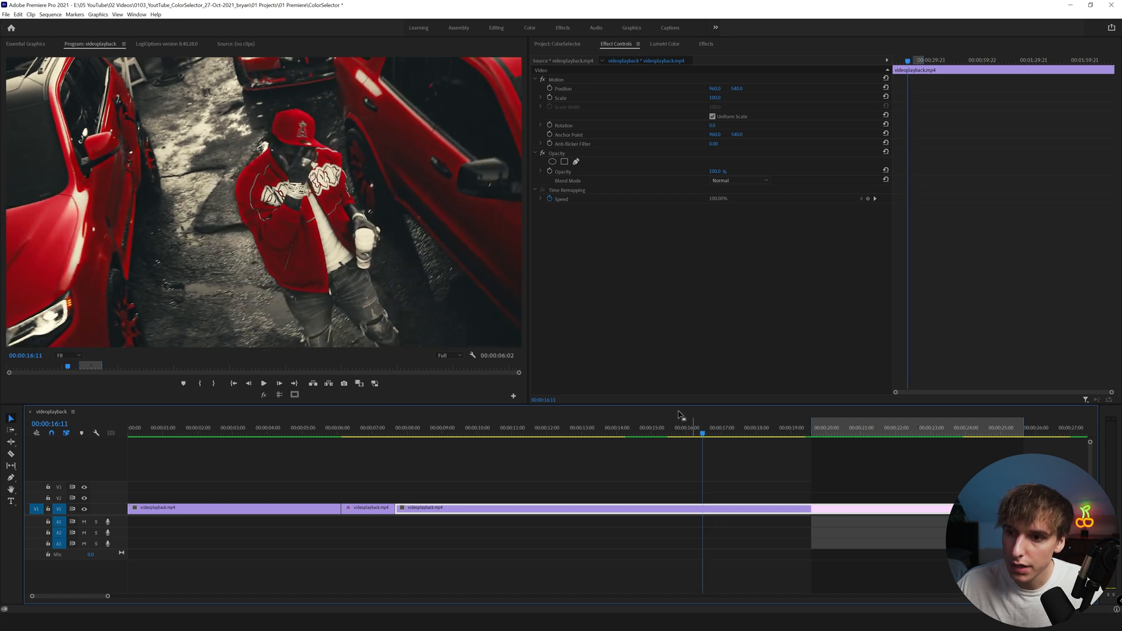
pyautogui.moveTo(647, 381)
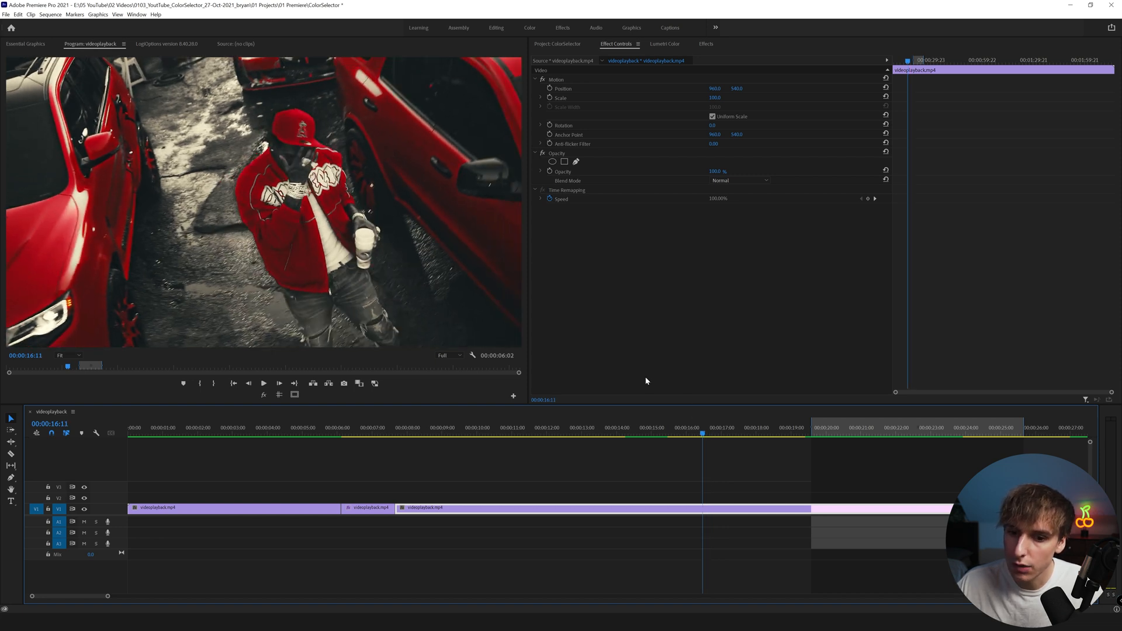
# Preview the finished red-only look, then select the garage shot to show its Lumetri Color effect.
pyautogui.click(713, 427)
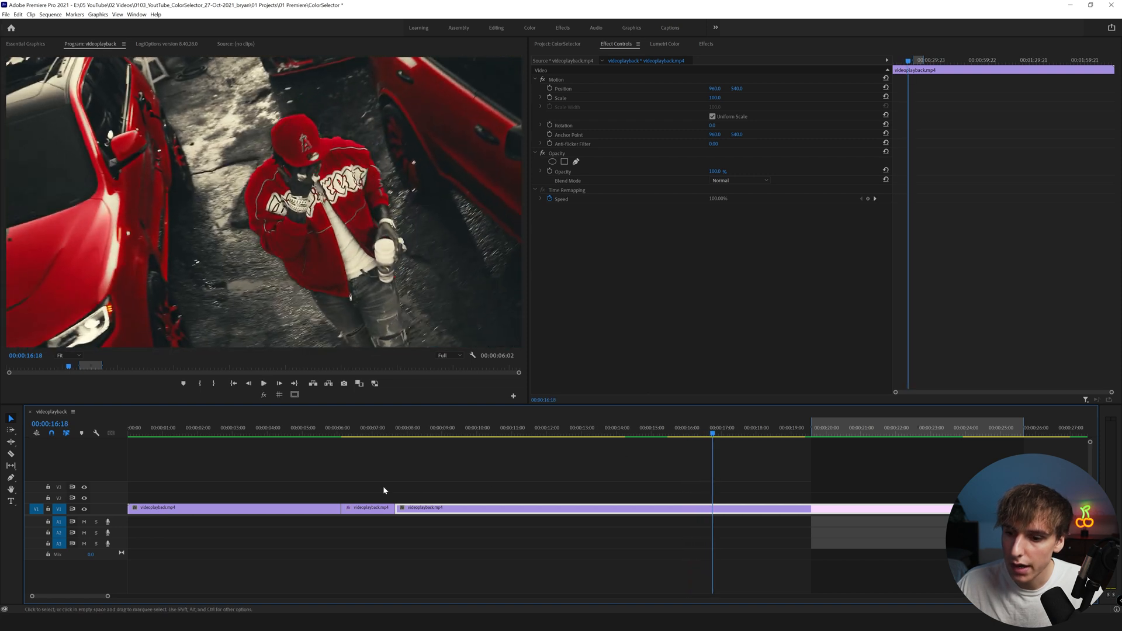
pyautogui.click(358, 433)
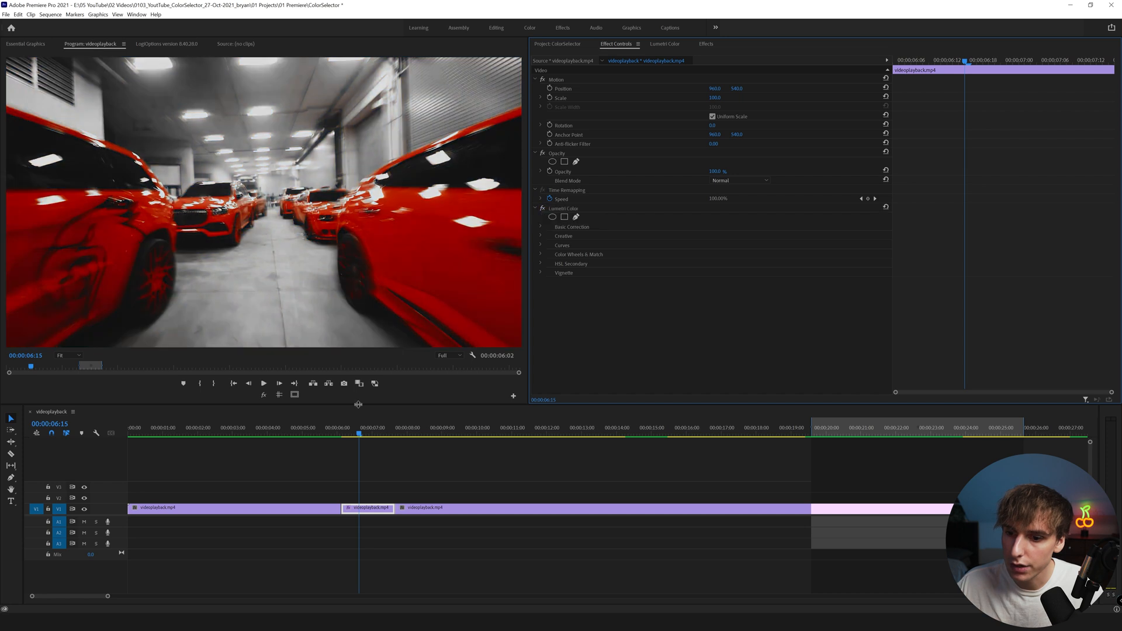
pyautogui.click(382, 428)
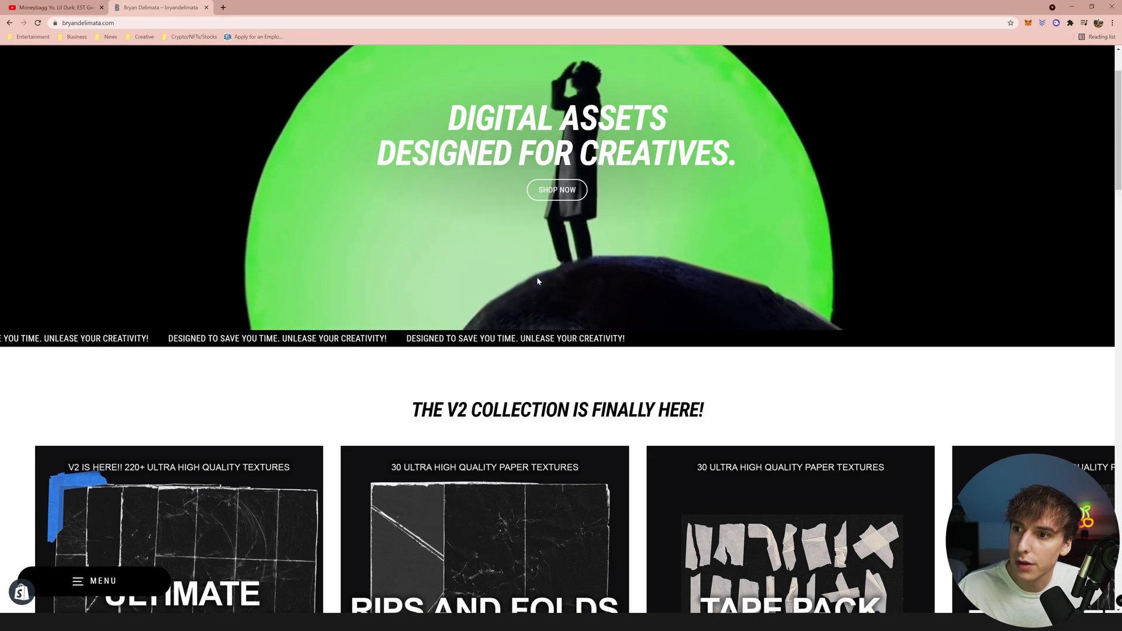
# Scroll the bryandelimata.com store page down to the Most Popular packs.
pyautogui.scroll(-3)
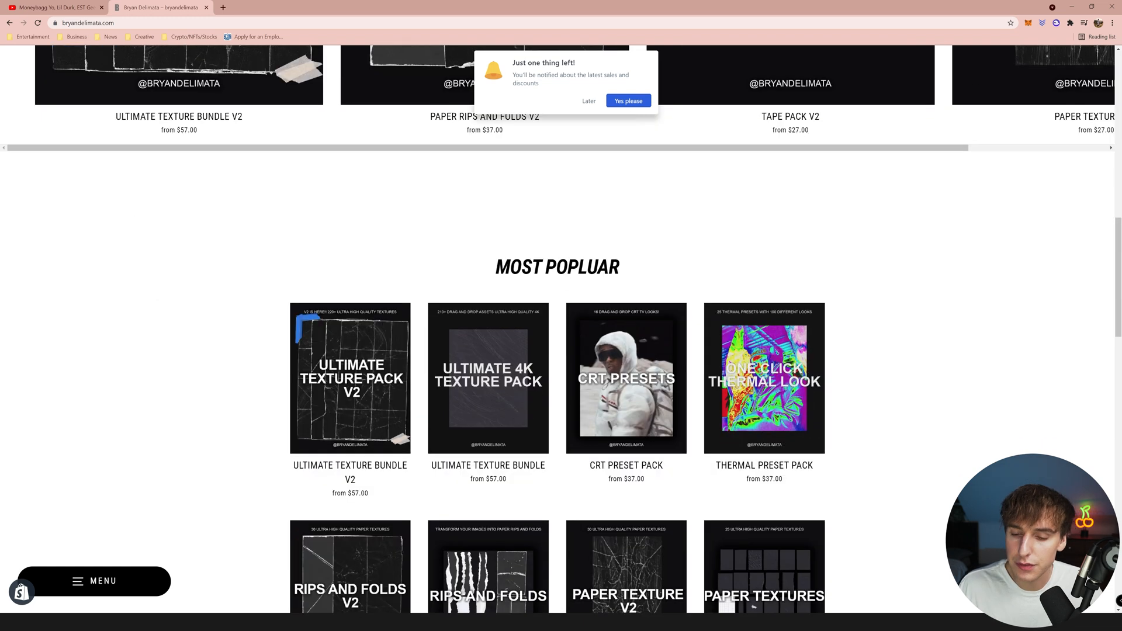
pyautogui.scroll(-3)
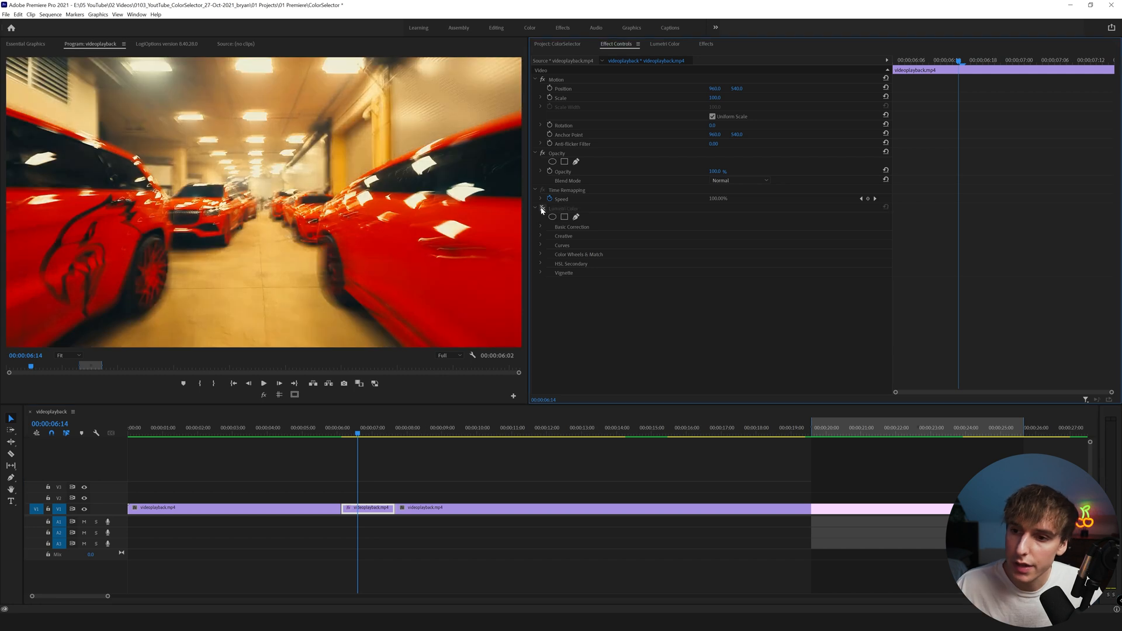
# Delete the garage clip's Lumetri Color grade and return to the Lumetri Color panel.
pyautogui.click(541, 208)
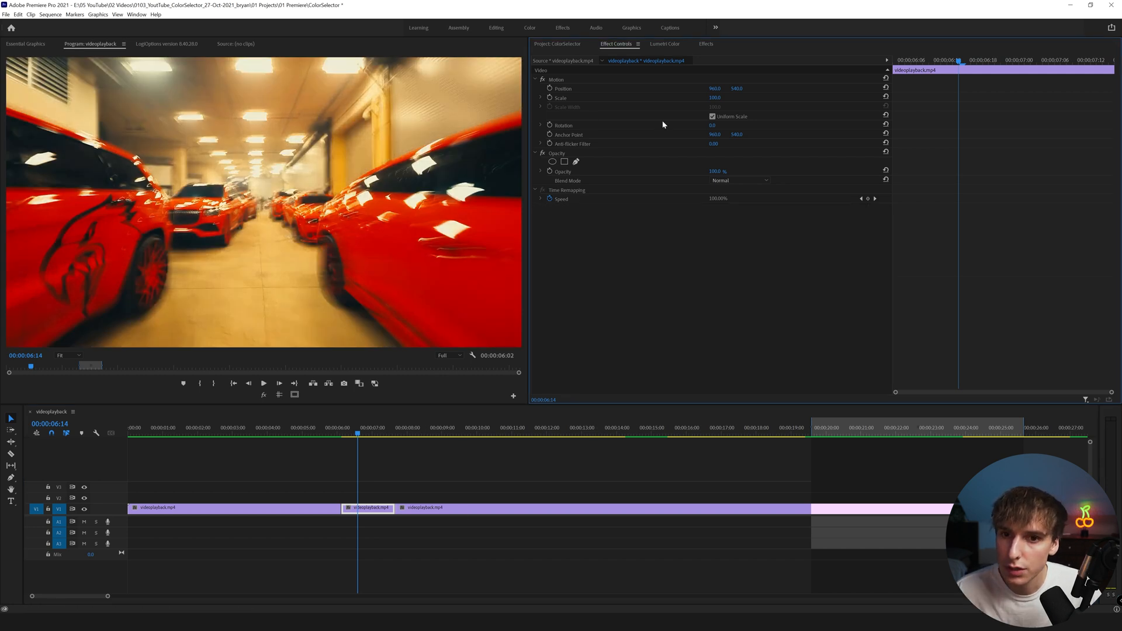
pyautogui.click(665, 44)
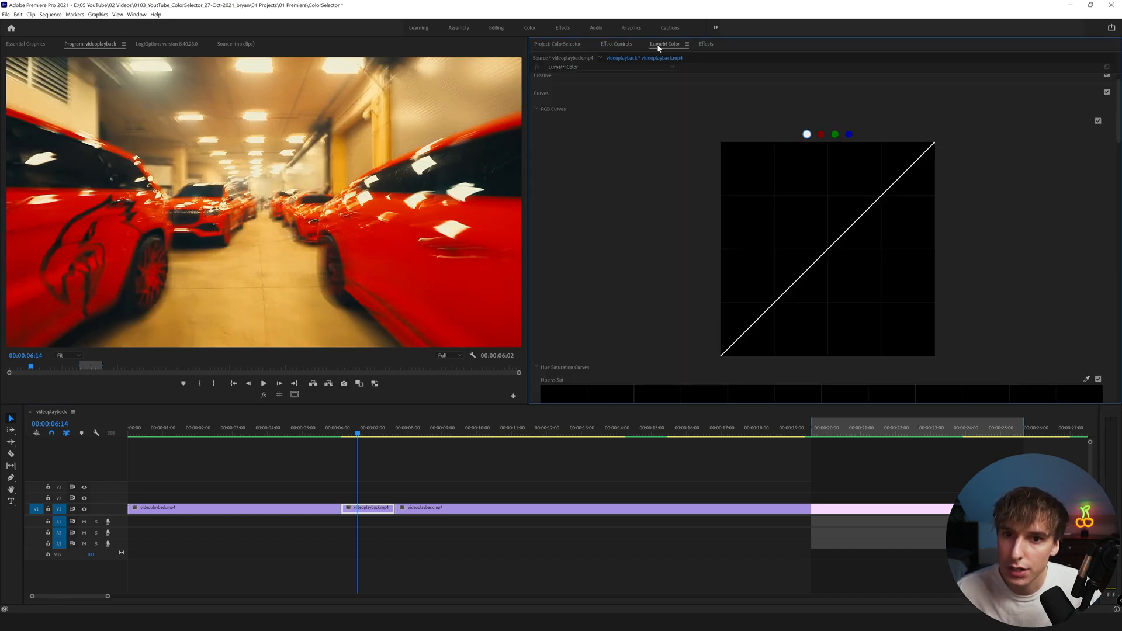
pyautogui.click(135, 14)
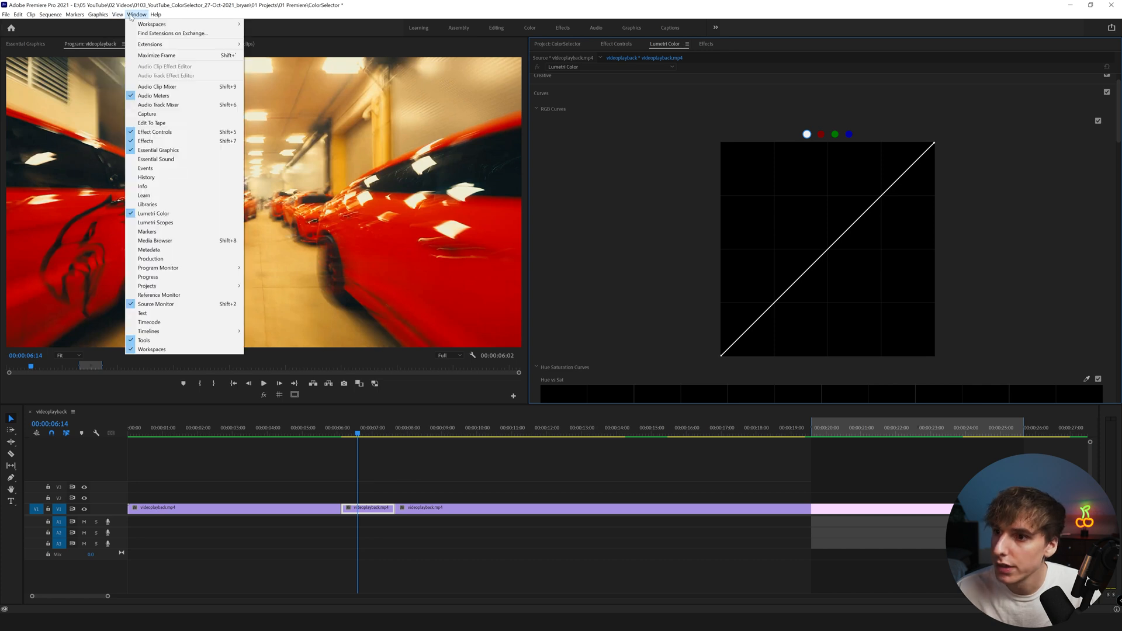
pyautogui.moveTo(147, 204)
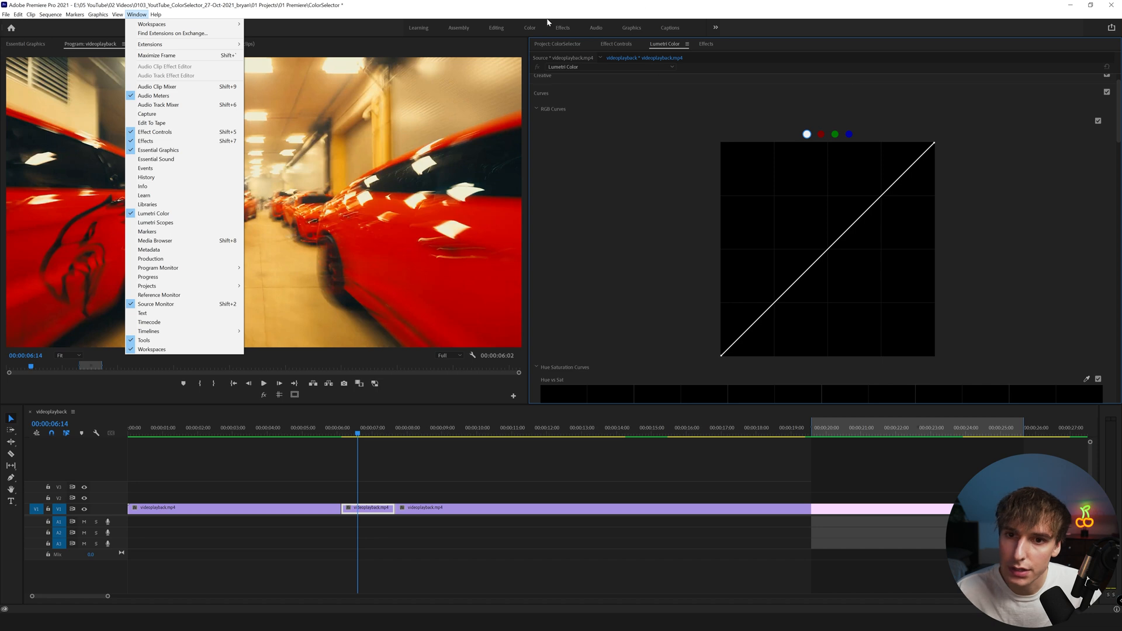
pyautogui.click(705, 44)
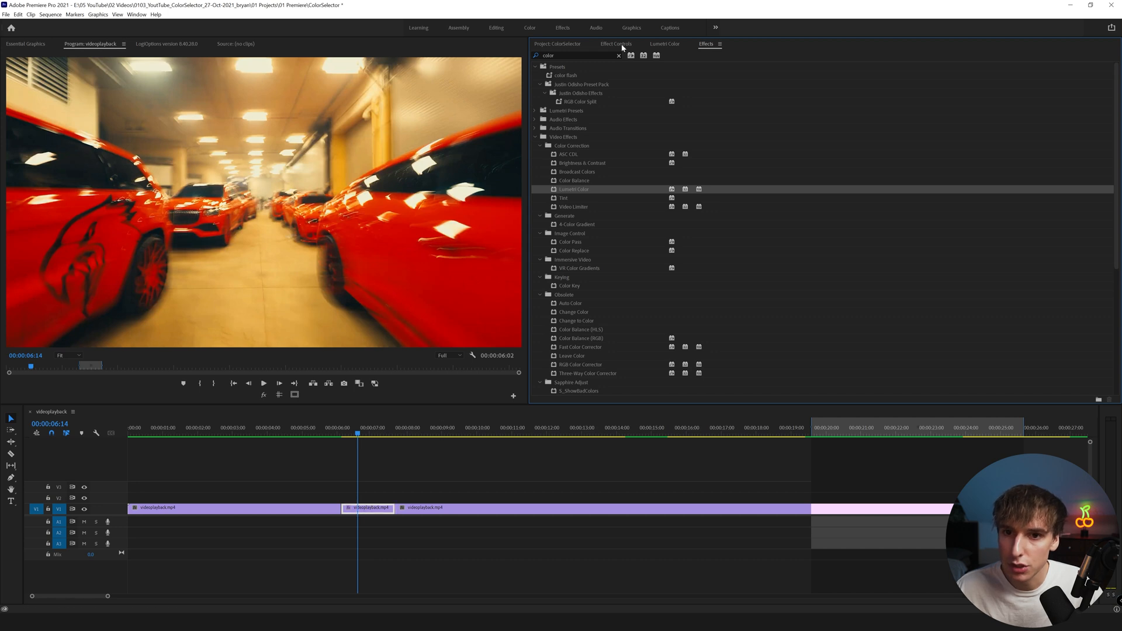
pyautogui.click(663, 44)
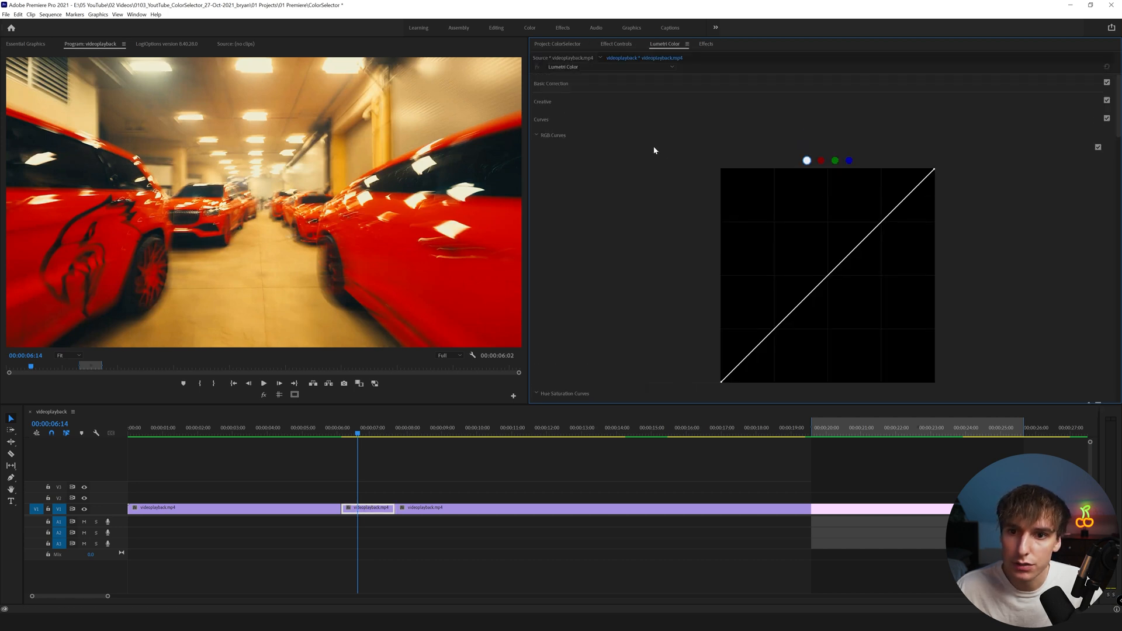
# Expand the Basic Correction and Curves sections of Lumetri Color.
pyautogui.click(550, 83)
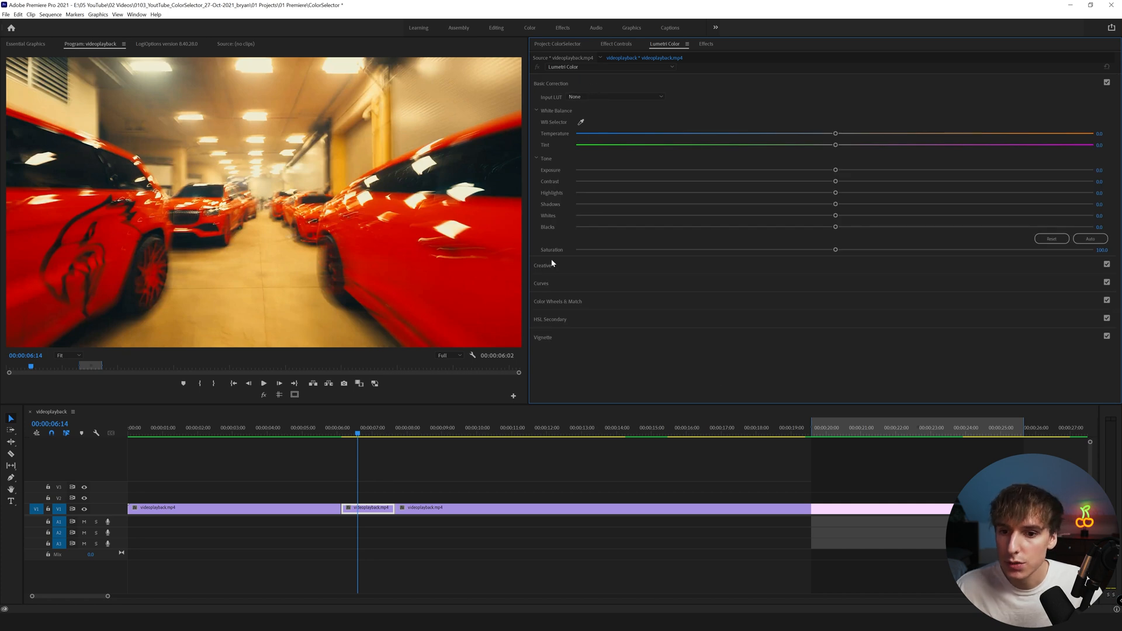
pyautogui.click(541, 119)
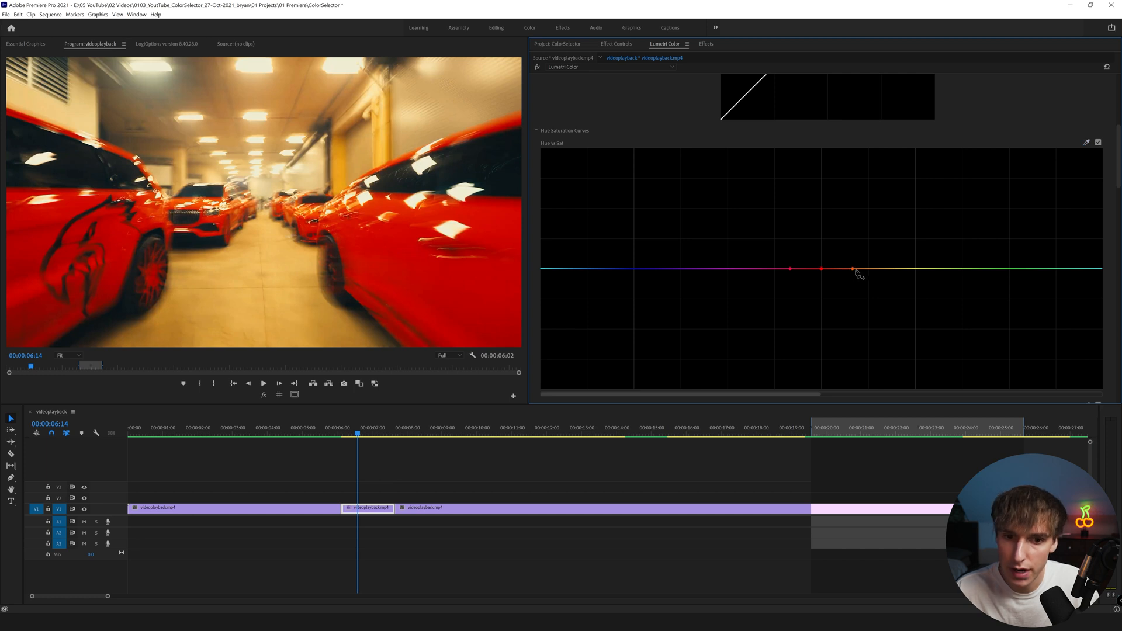
# Drag the non-red points on the Hue vs Saturation curve down to zero.
pyautogui.moveTo(853, 270); pyautogui.dragTo(858, 297)
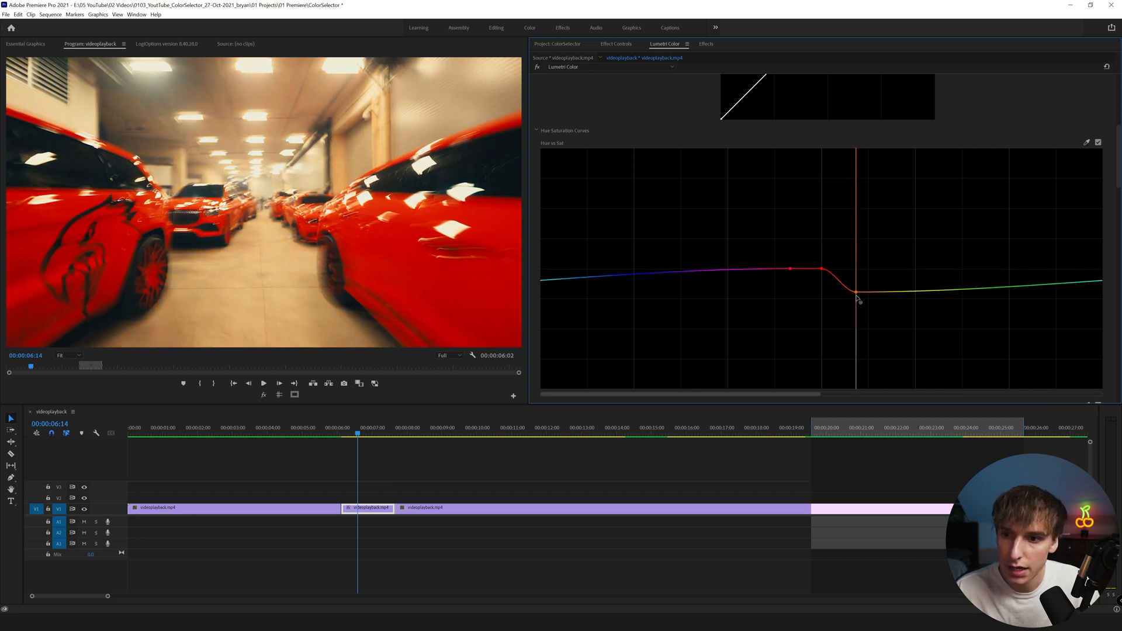
pyautogui.moveTo(858, 299); pyautogui.dragTo(861, 388)
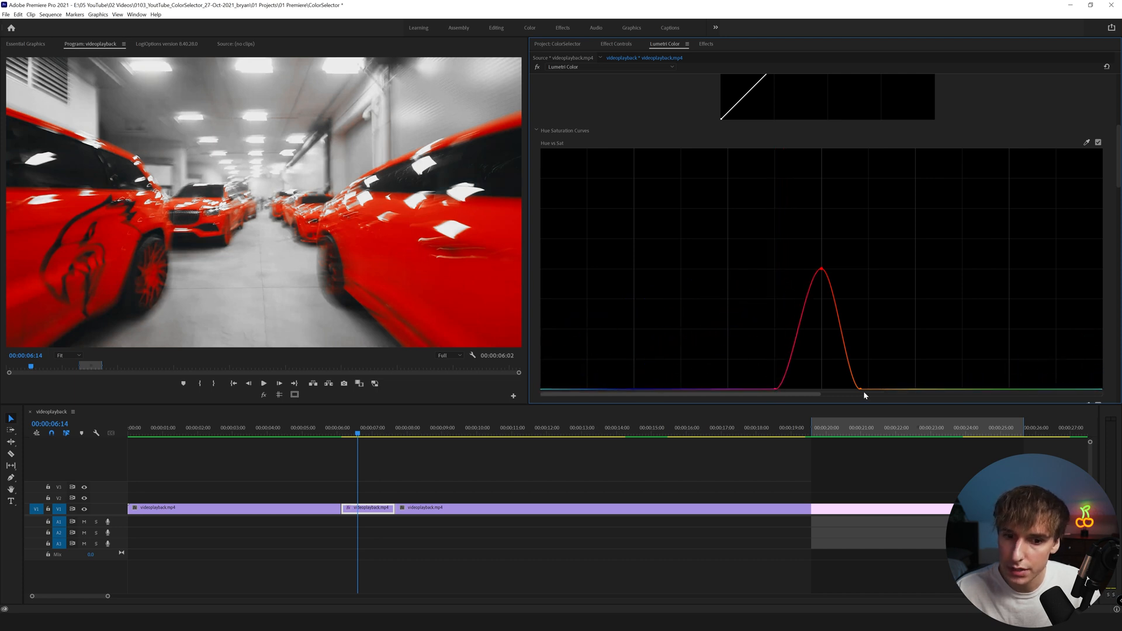
pyautogui.moveTo(863, 395); pyautogui.dragTo(877, 395)
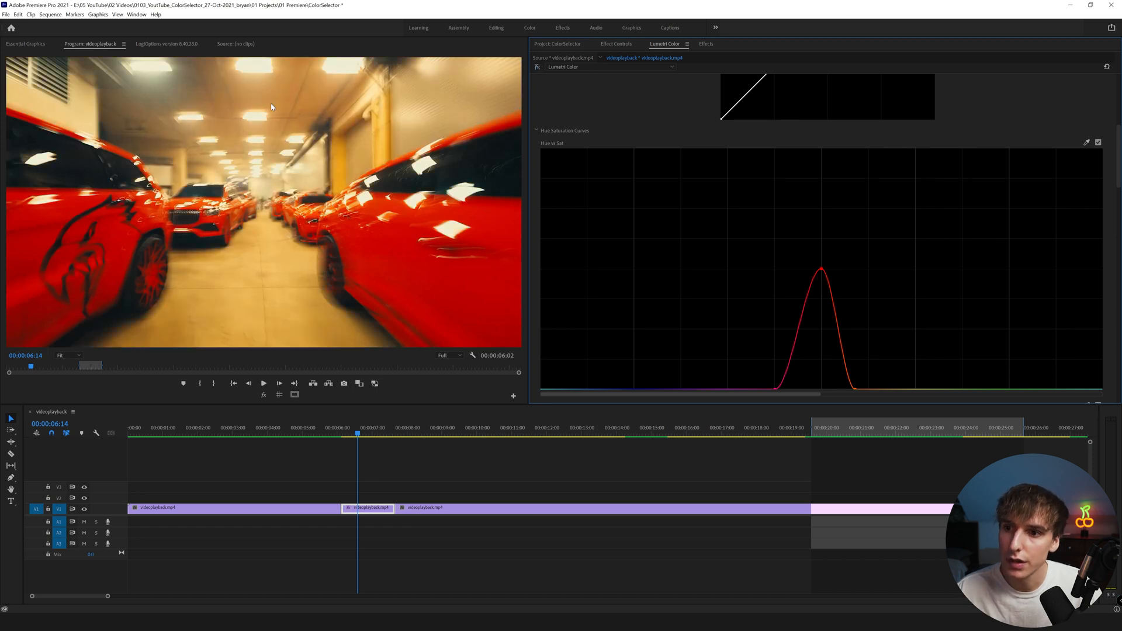
pyautogui.moveTo(829, 229)
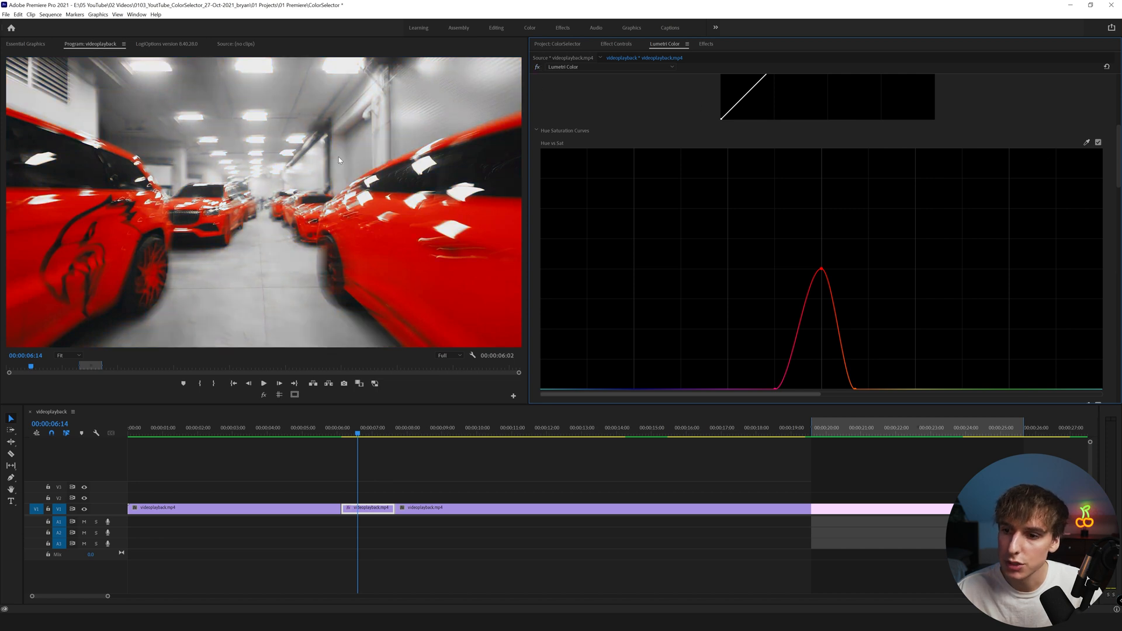
# Raise the red point's saturation so the cars stay vividly red.
pyautogui.moveTo(819, 268); pyautogui.dragTo(820, 252)
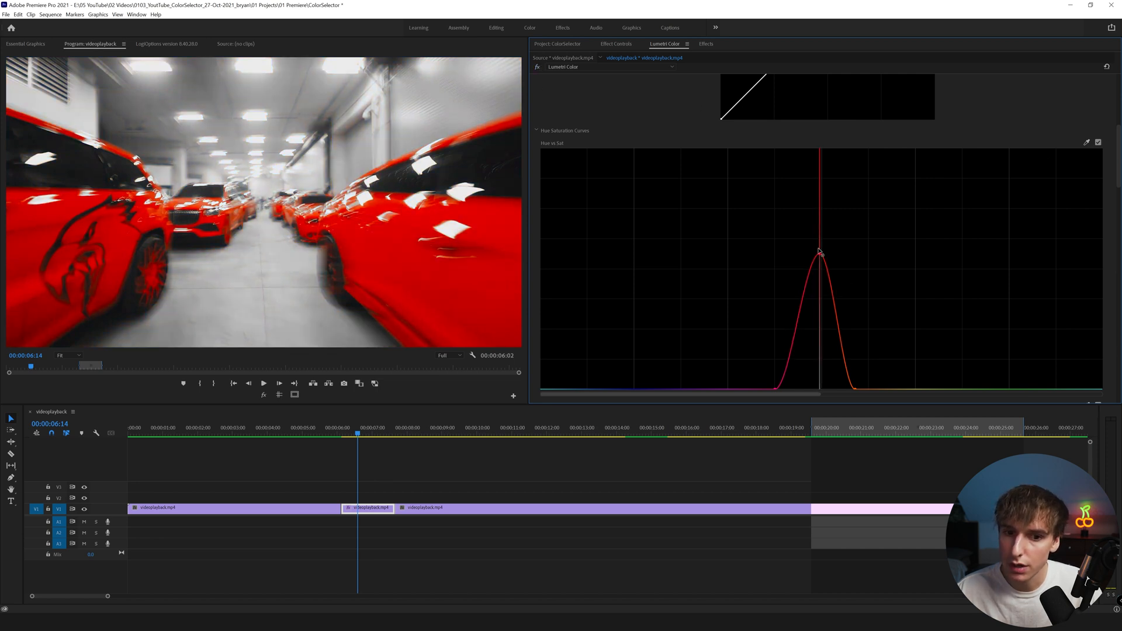
pyautogui.moveTo(820, 252); pyautogui.dragTo(821, 174)
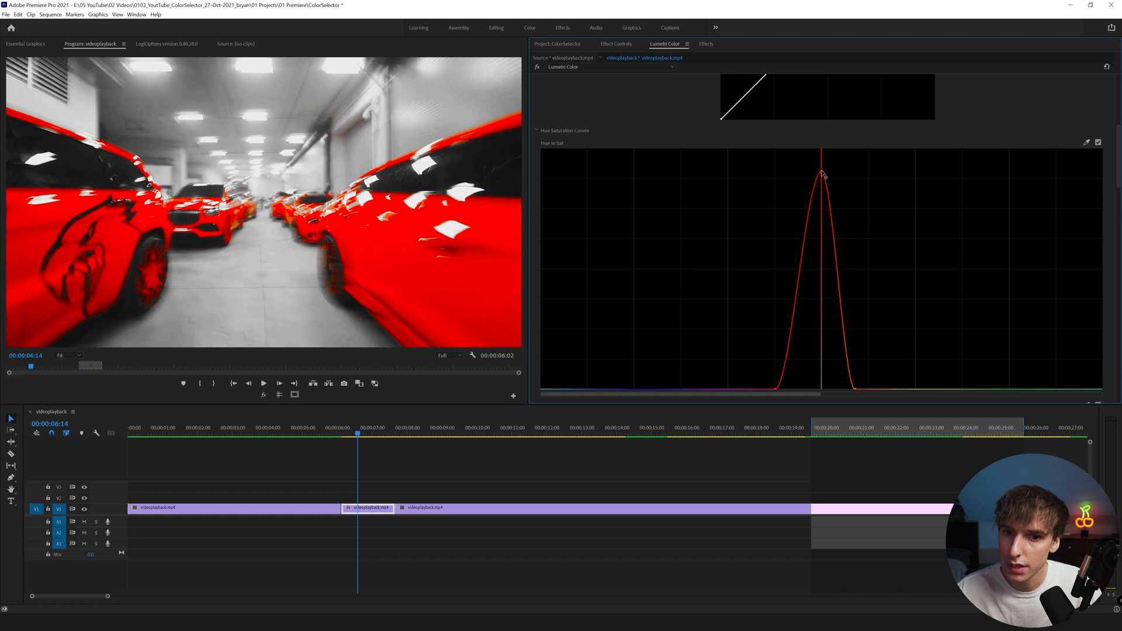
pyautogui.moveTo(822, 174); pyautogui.dragTo(822, 256)
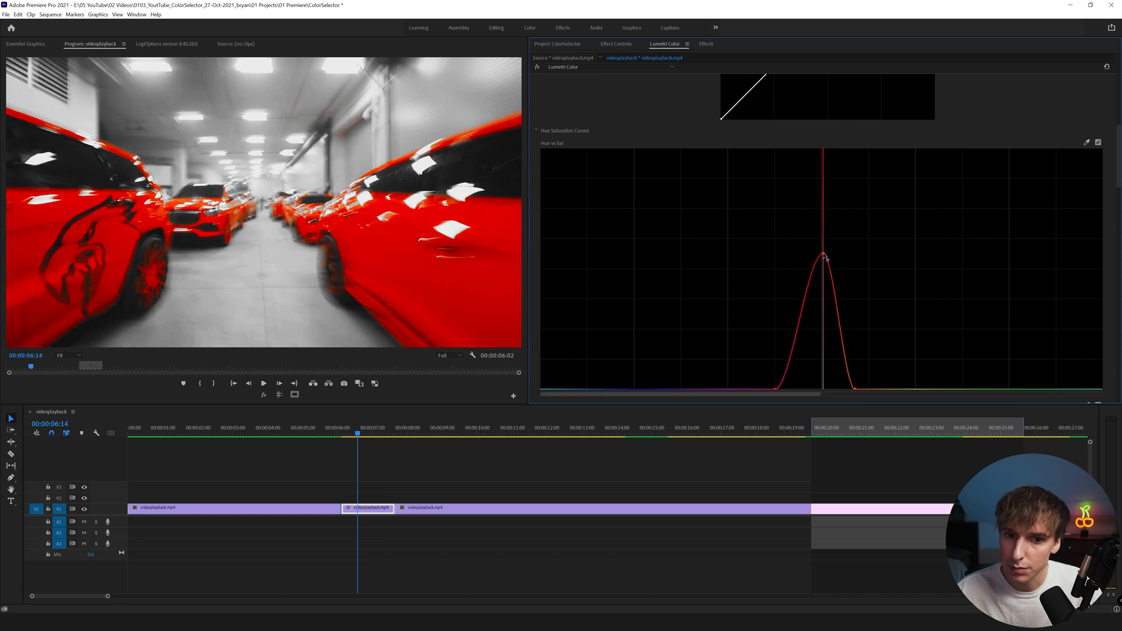
pyautogui.scroll(-3)
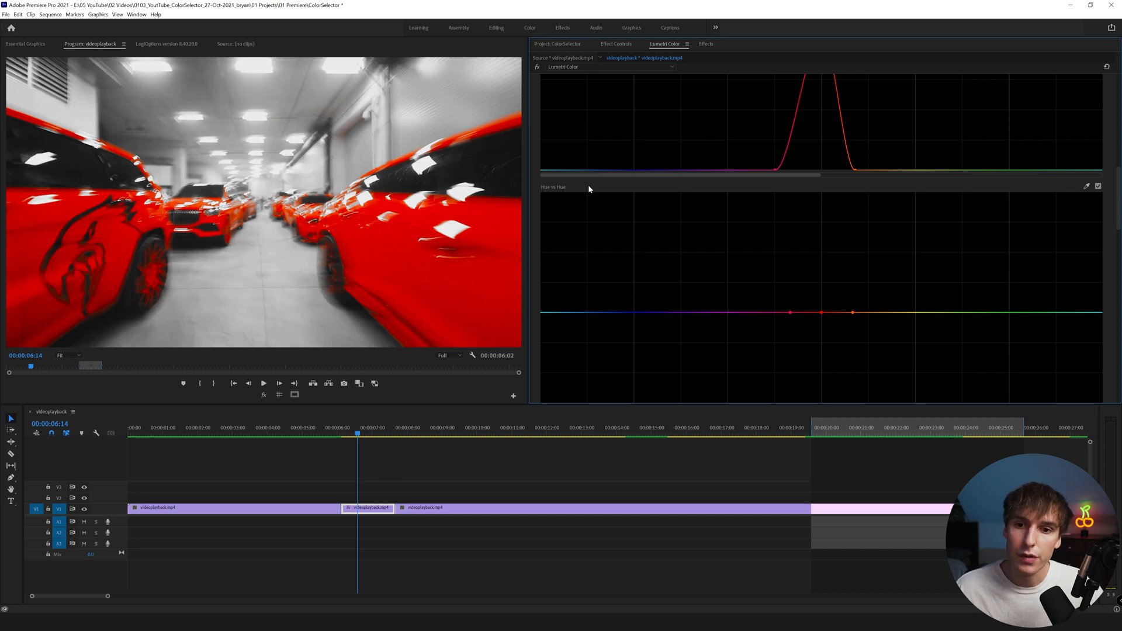
pyautogui.moveTo(585, 190)
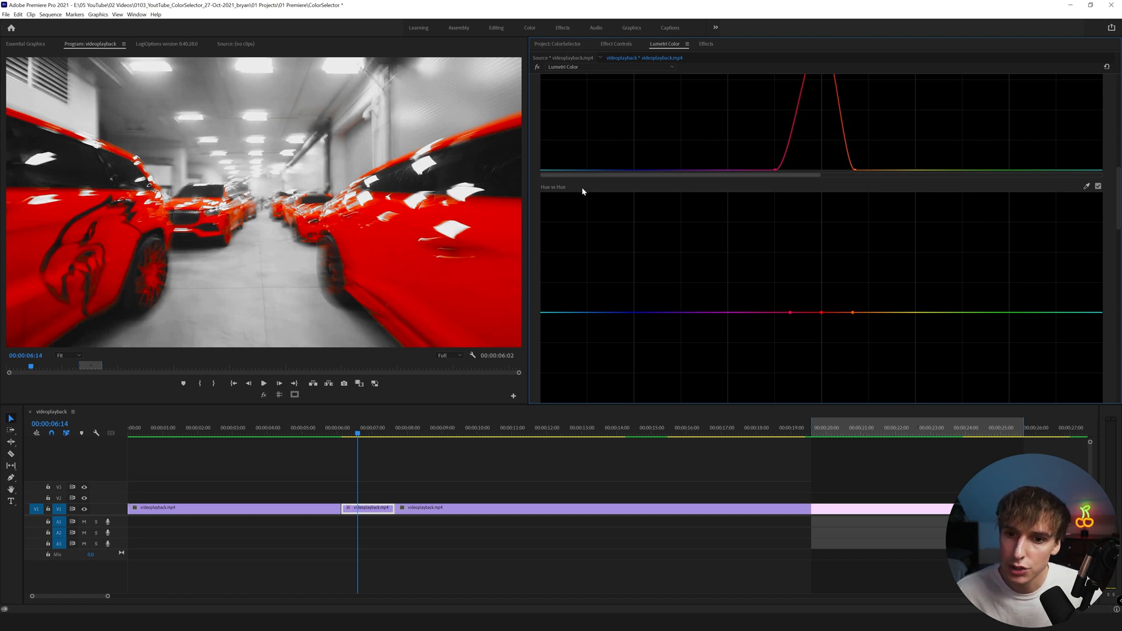
pyautogui.moveTo(1079, 184)
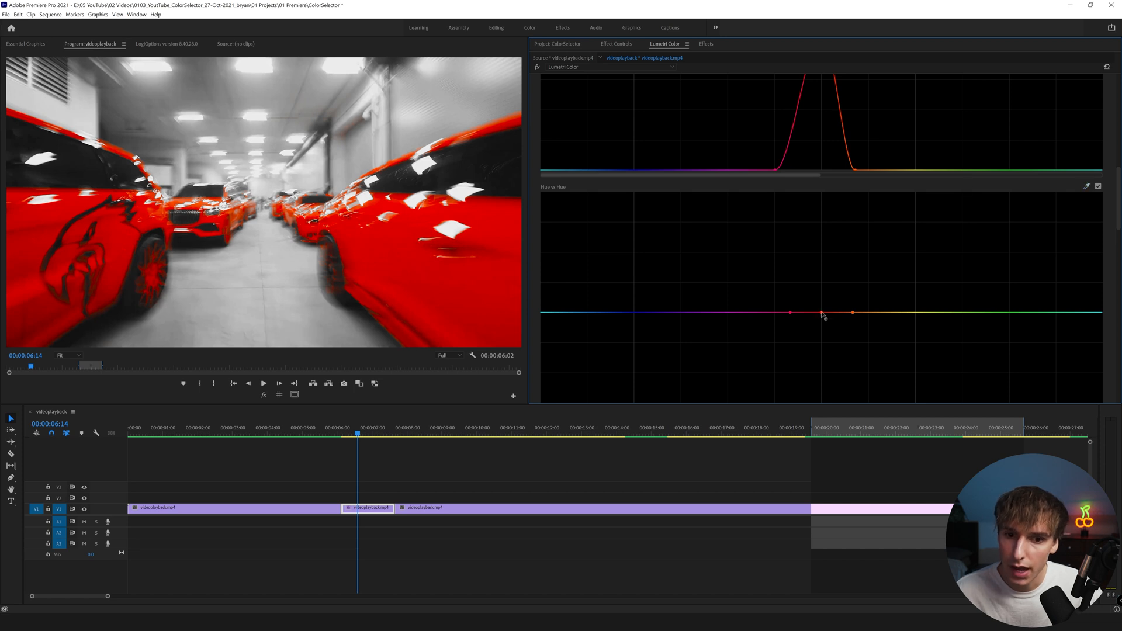
# Shift the cars' hue through pink, purple and green on Hue vs Hue, then back to red.
pyautogui.moveTo(820, 313); pyautogui.dragTo(821, 275)
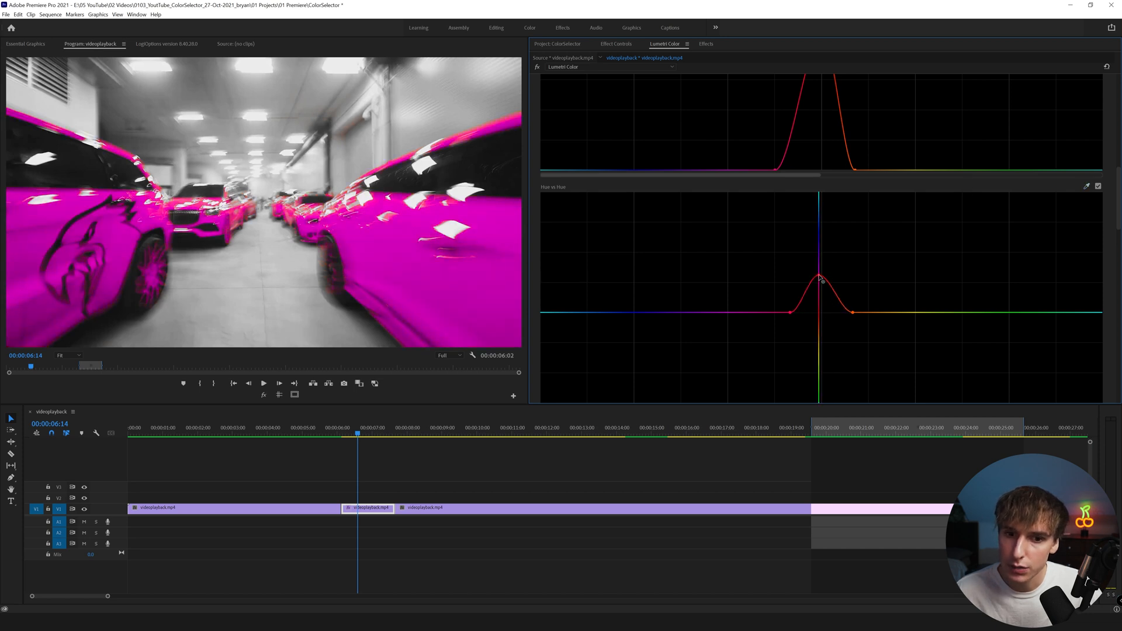
pyautogui.moveTo(820, 278); pyautogui.dragTo(820, 248)
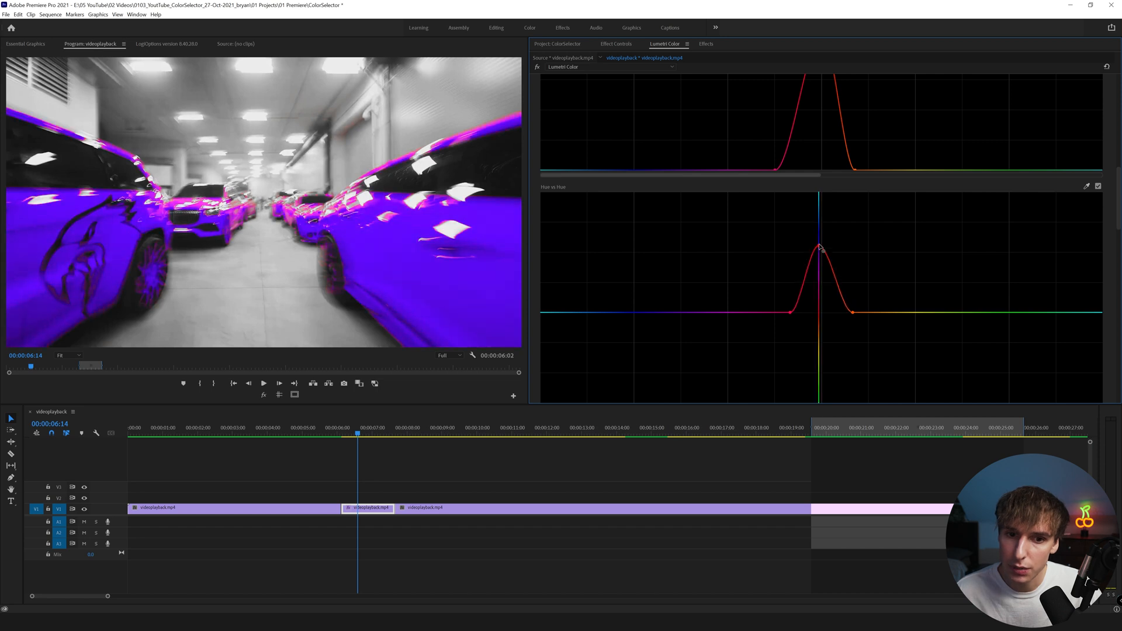
pyautogui.moveTo(820, 248); pyautogui.dragTo(823, 292)
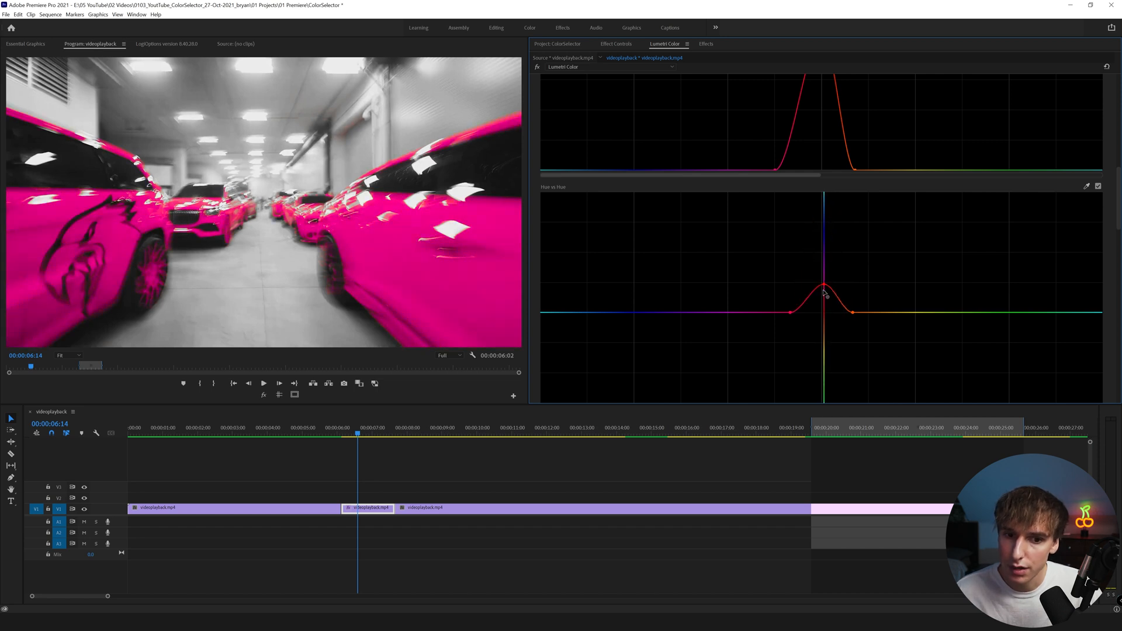
pyautogui.moveTo(823, 294); pyautogui.dragTo(826, 379)
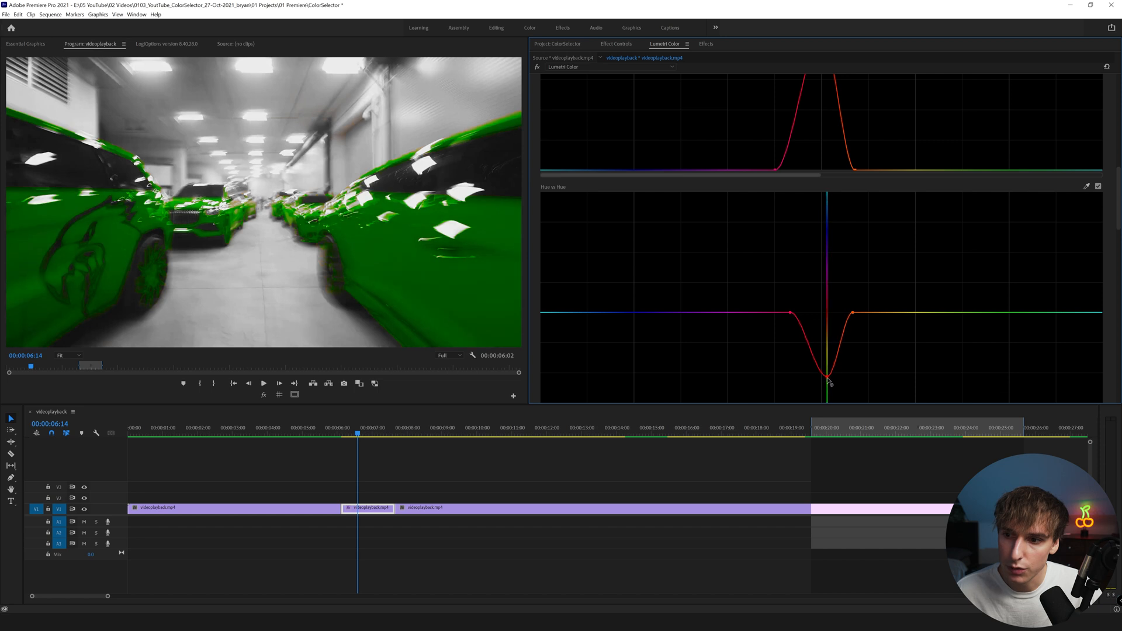
pyautogui.moveTo(828, 383); pyautogui.dragTo(828, 372)
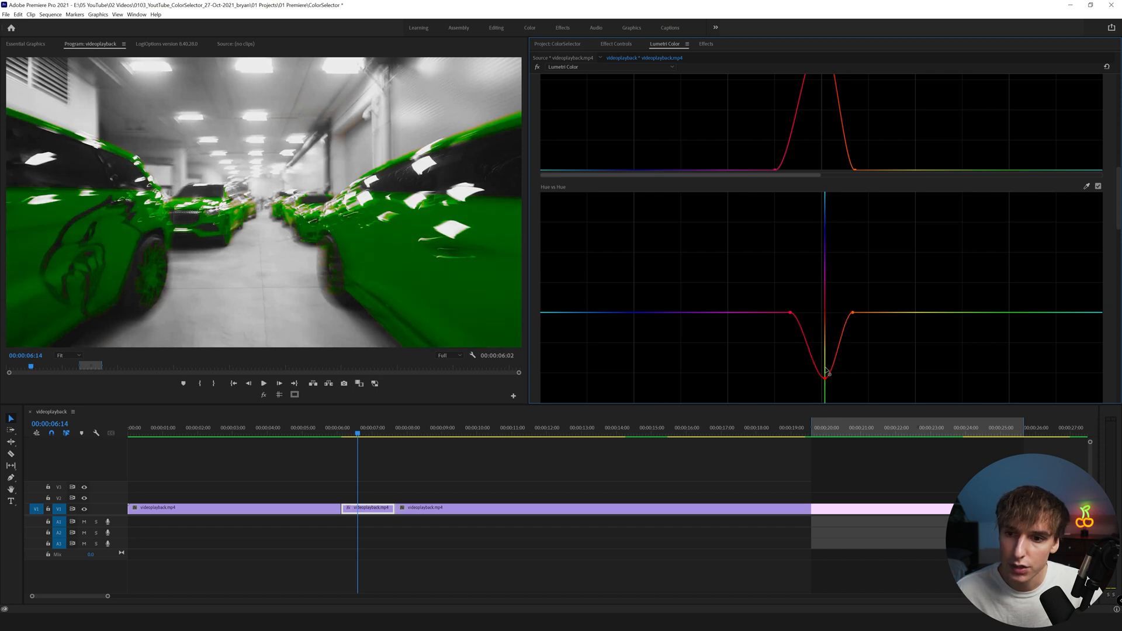
pyautogui.moveTo(828, 372); pyautogui.dragTo(828, 275)
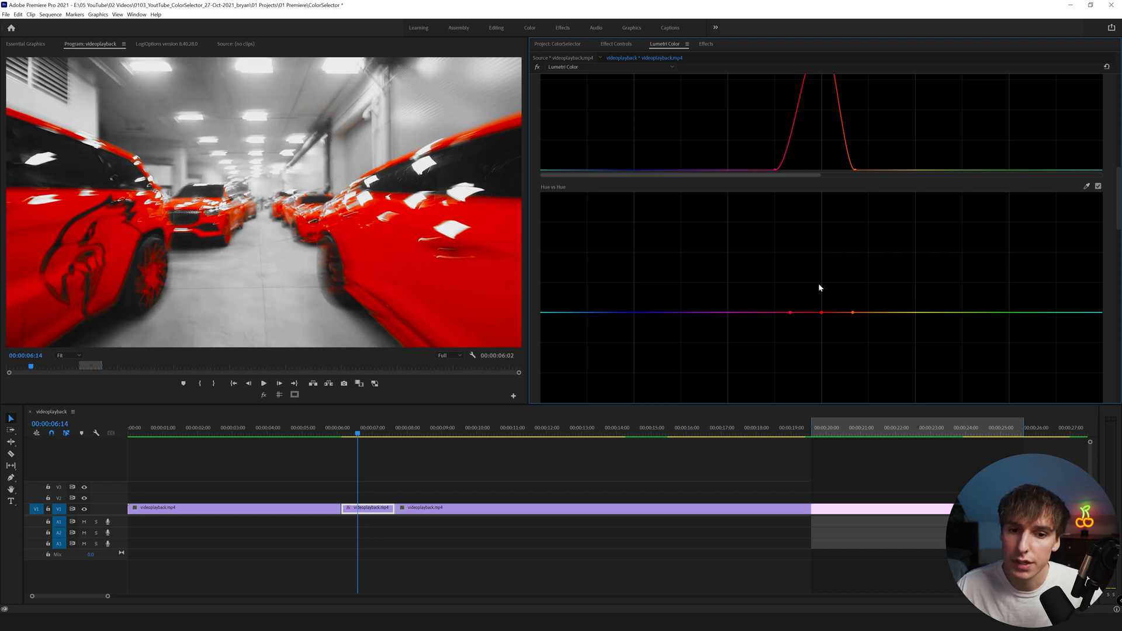
# Shift the red point up through purple until the cars turn blue.
pyautogui.moveTo(821, 313); pyautogui.dragTo(826, 250)
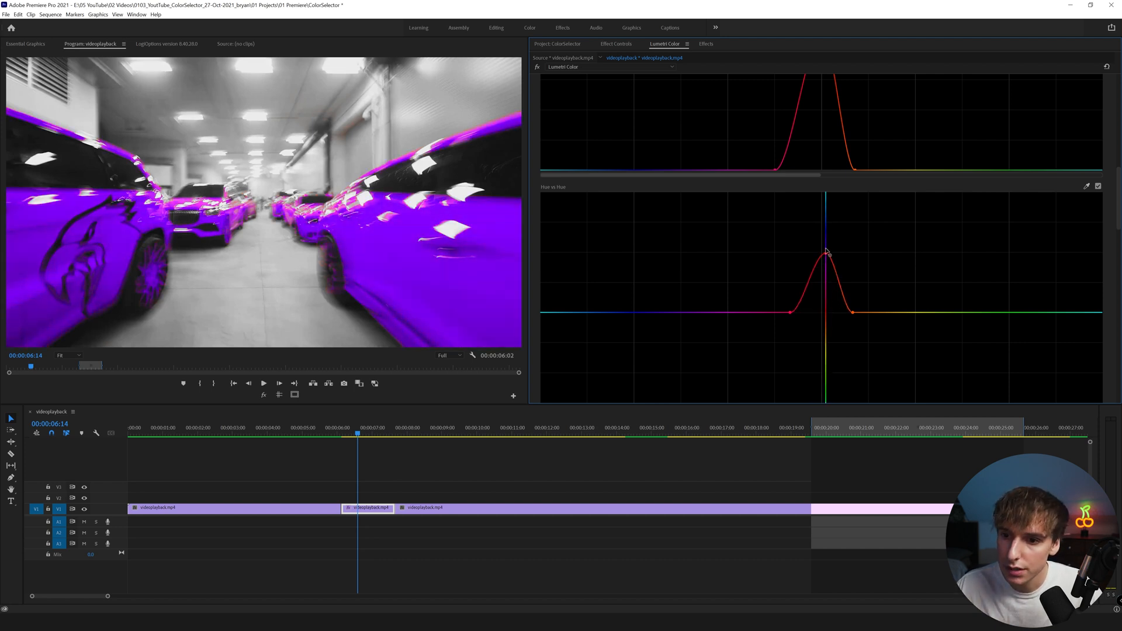
pyautogui.moveTo(827, 252); pyautogui.dragTo(828, 221)
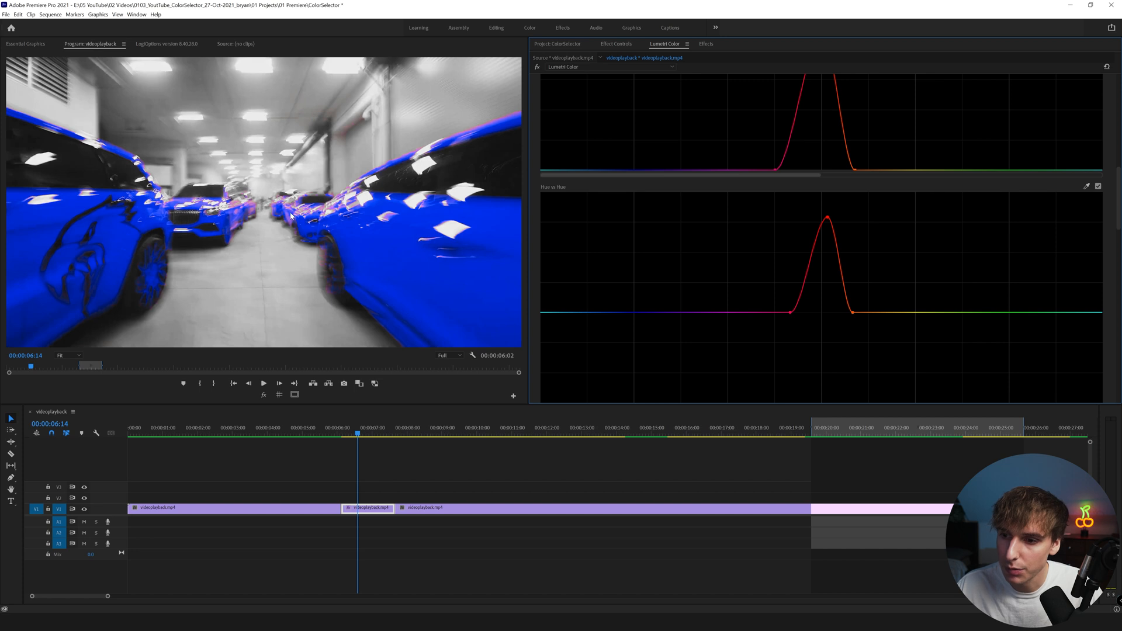
pyautogui.click(828, 215)
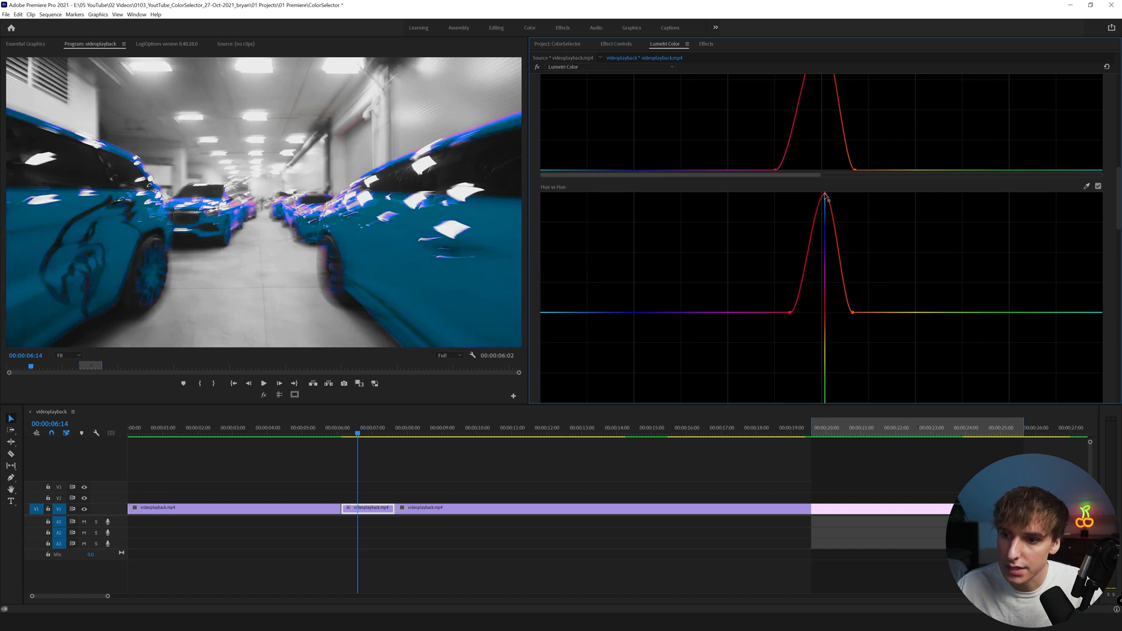
# Flatten the Hue vs Hue red point so the cars return to red.
pyautogui.moveTo(824, 197); pyautogui.dragTo(816, 315)
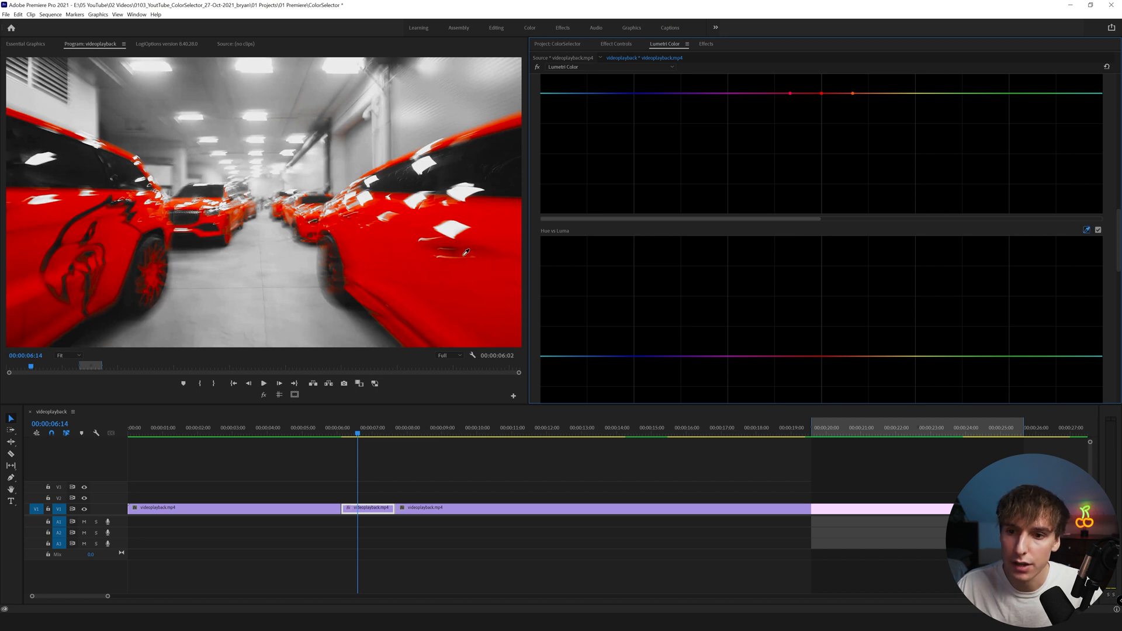
# Drag the red point on Hue vs Luma into a moderate dip to darken the cars.
pyautogui.moveTo(823, 193); pyautogui.dragTo(823, 236)
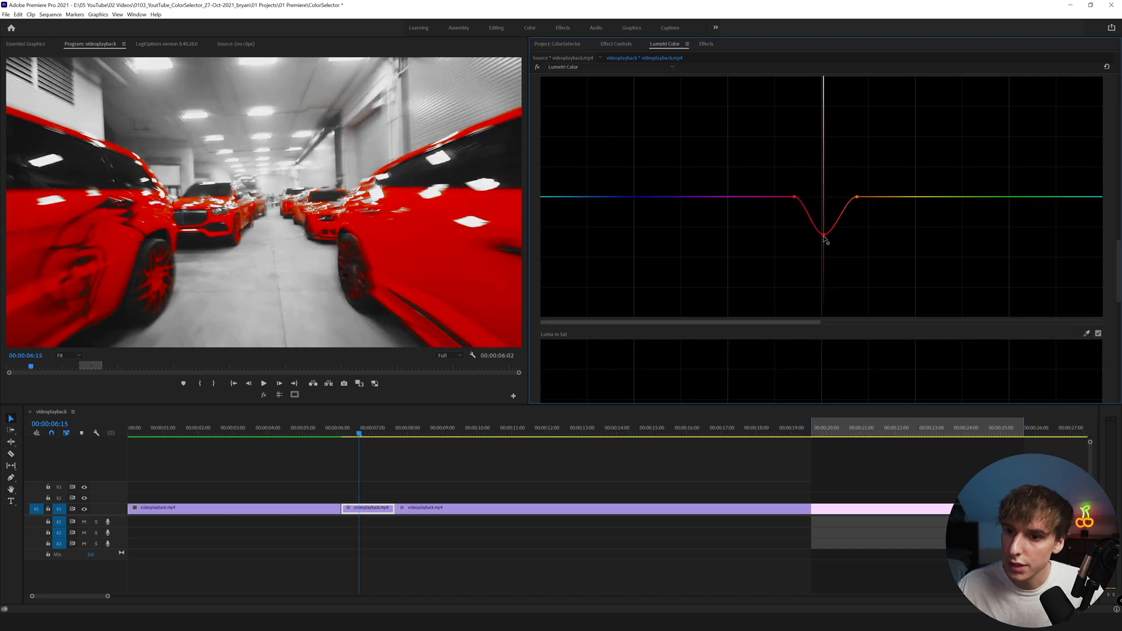
pyautogui.moveTo(822, 240); pyautogui.dragTo(830, 293)
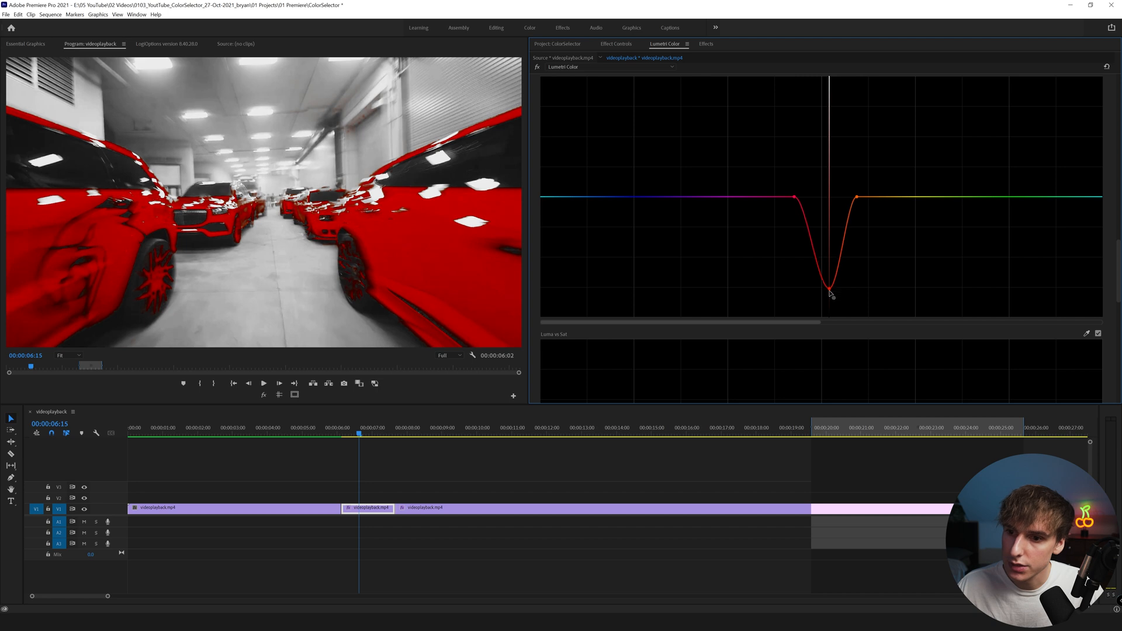
pyautogui.moveTo(829, 279); pyautogui.dragTo(832, 122)
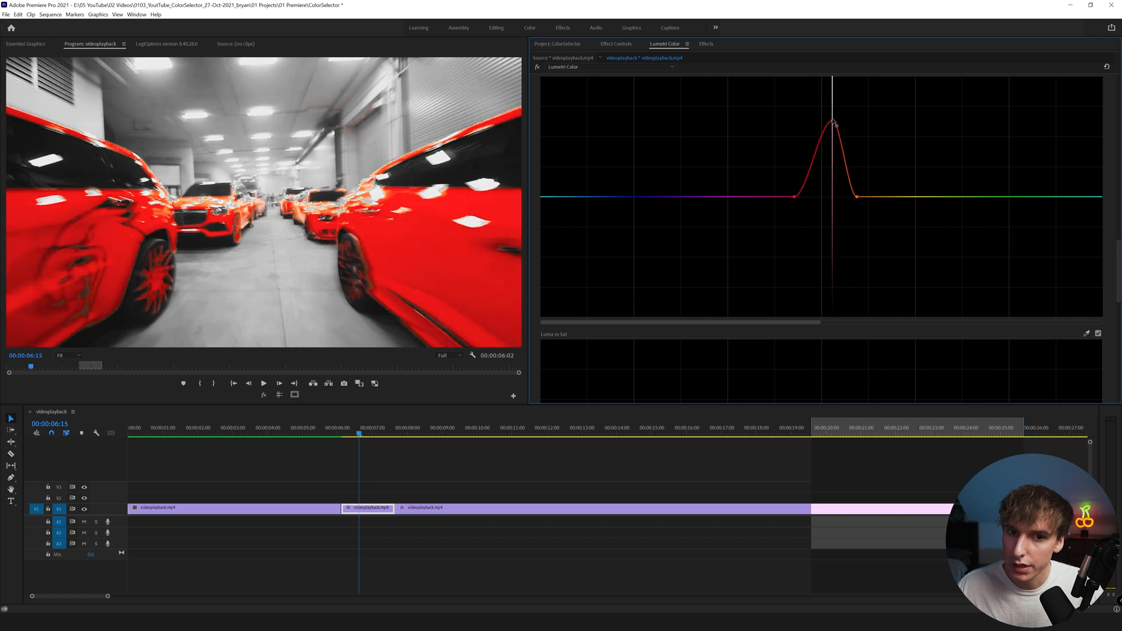
pyautogui.moveTo(832, 122); pyautogui.dragTo(822, 238)
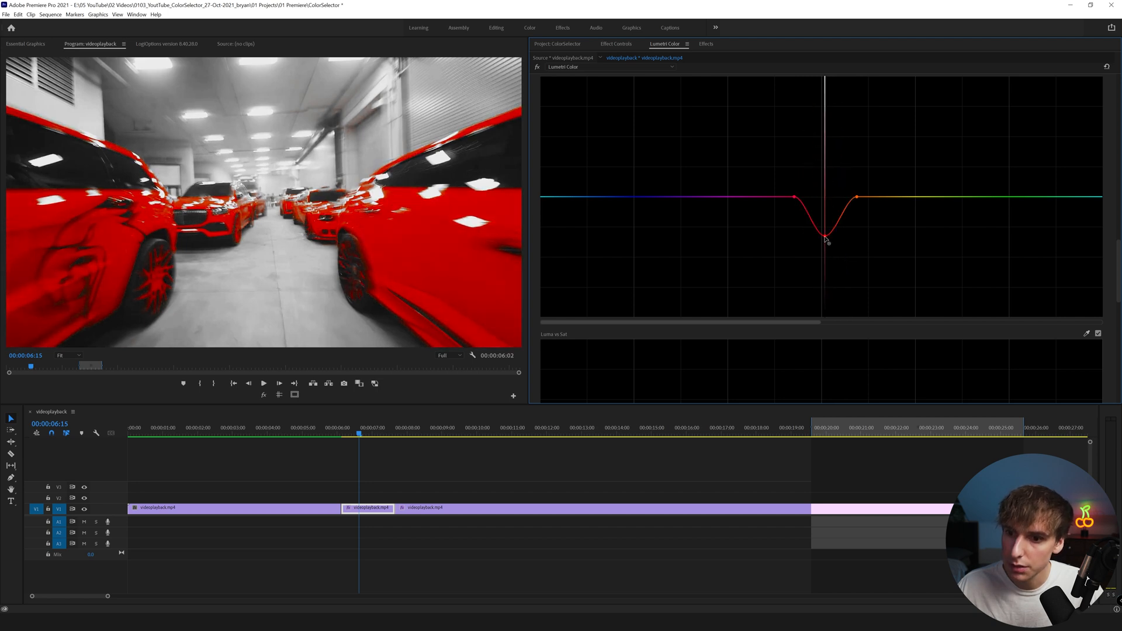
pyautogui.moveTo(823, 236); pyautogui.dragTo(823, 238)
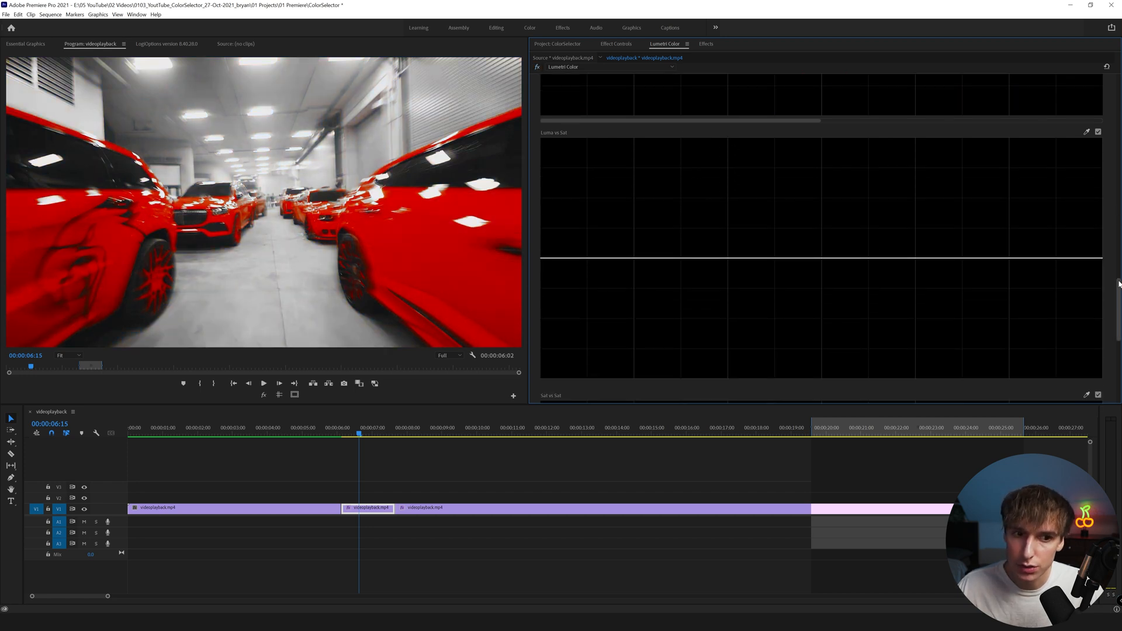
# Scroll the Lumetri Color panel to the RGB Curves section.
pyautogui.scroll(-3)
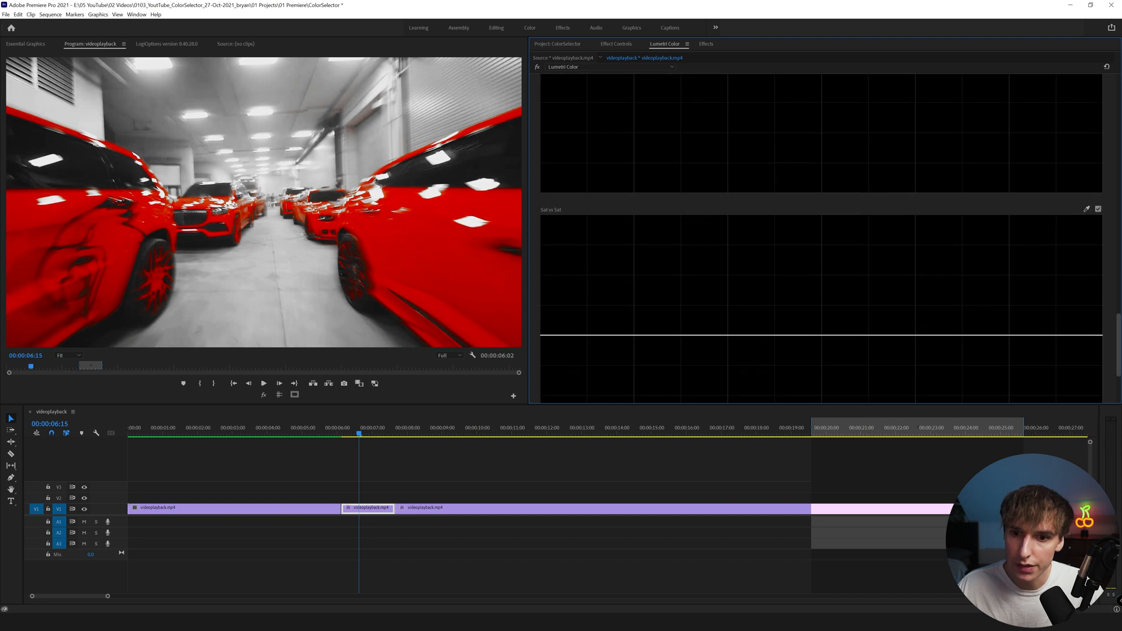
pyautogui.scroll(-3)
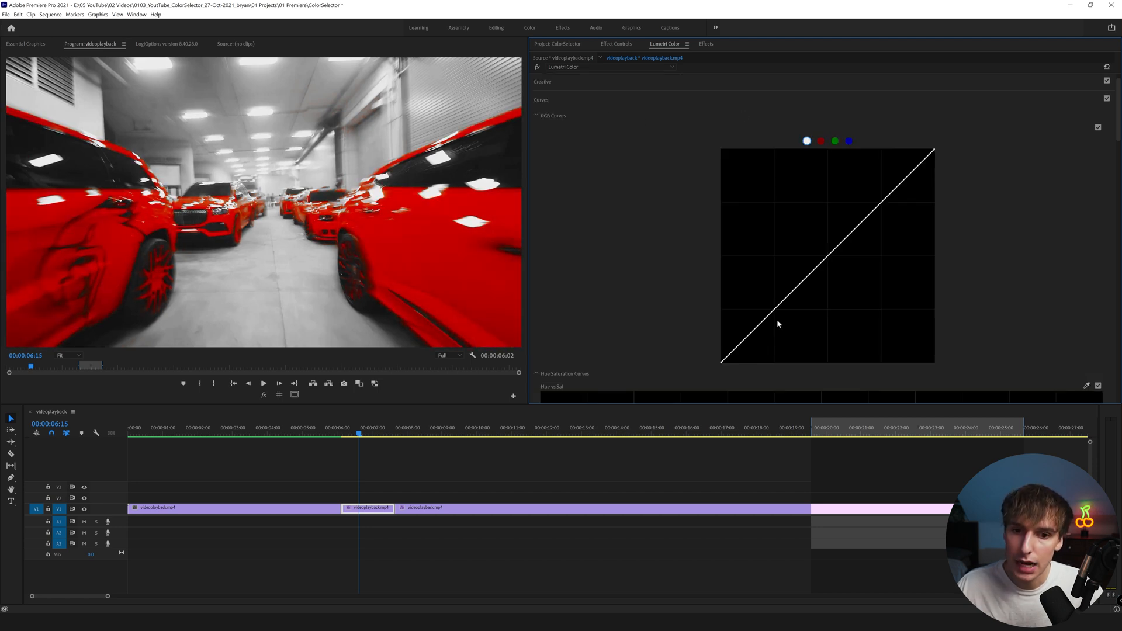
# Lower the shadows and raise the highlights on the RGB curve for added contrast.
pyautogui.moveTo(780, 320); pyautogui.dragTo(780, 320)
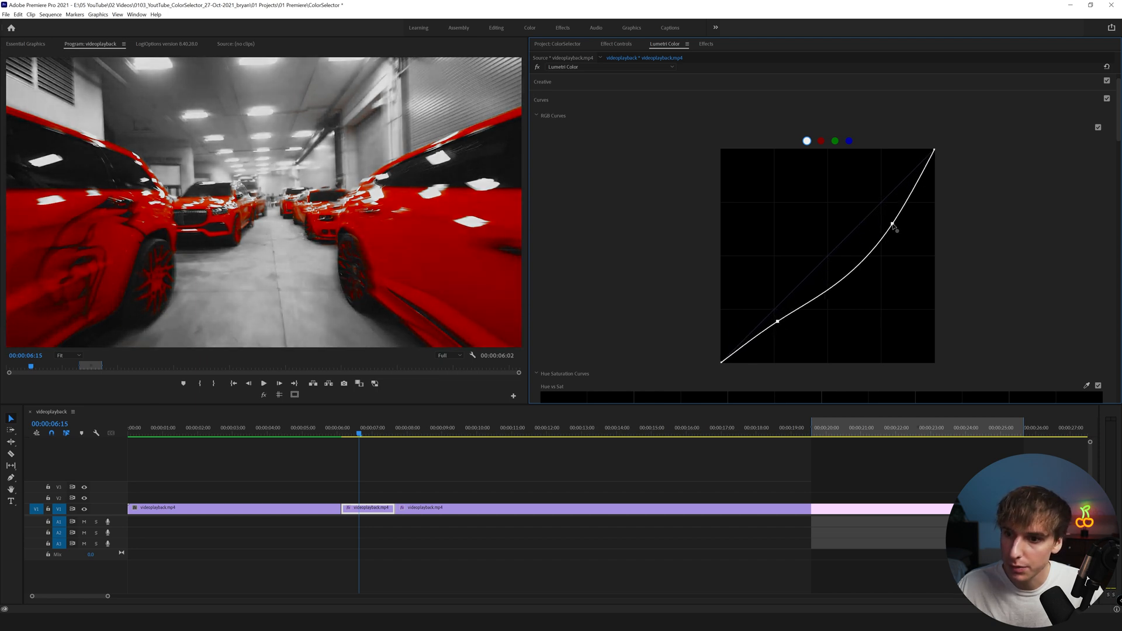
pyautogui.moveTo(895, 226); pyautogui.dragTo(895, 220)
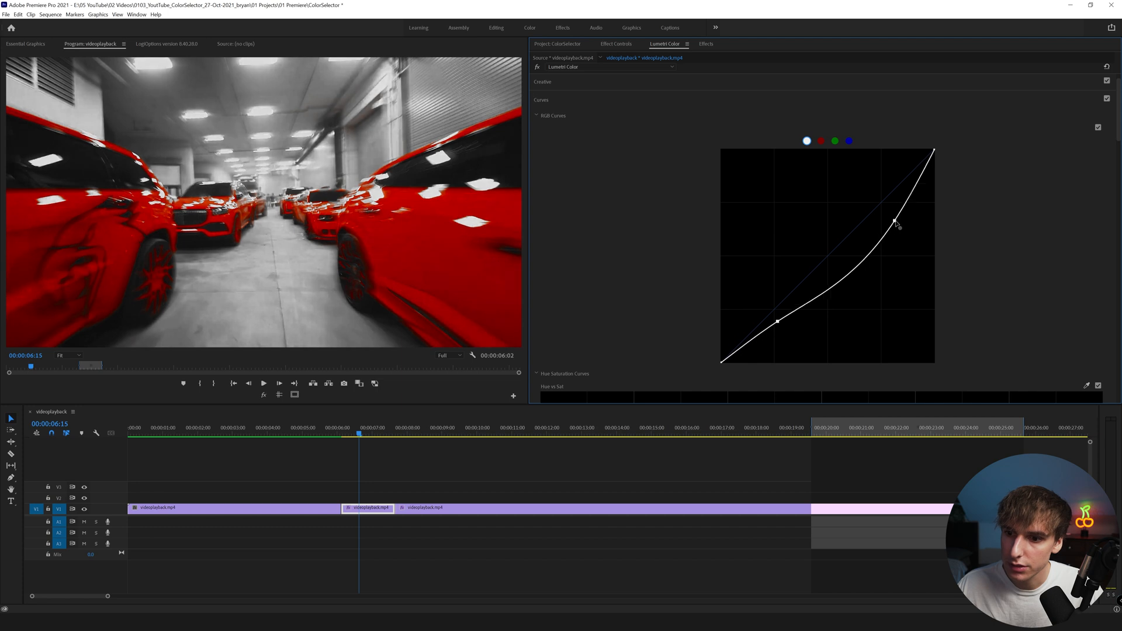
pyautogui.moveTo(894, 218); pyautogui.dragTo(896, 224)
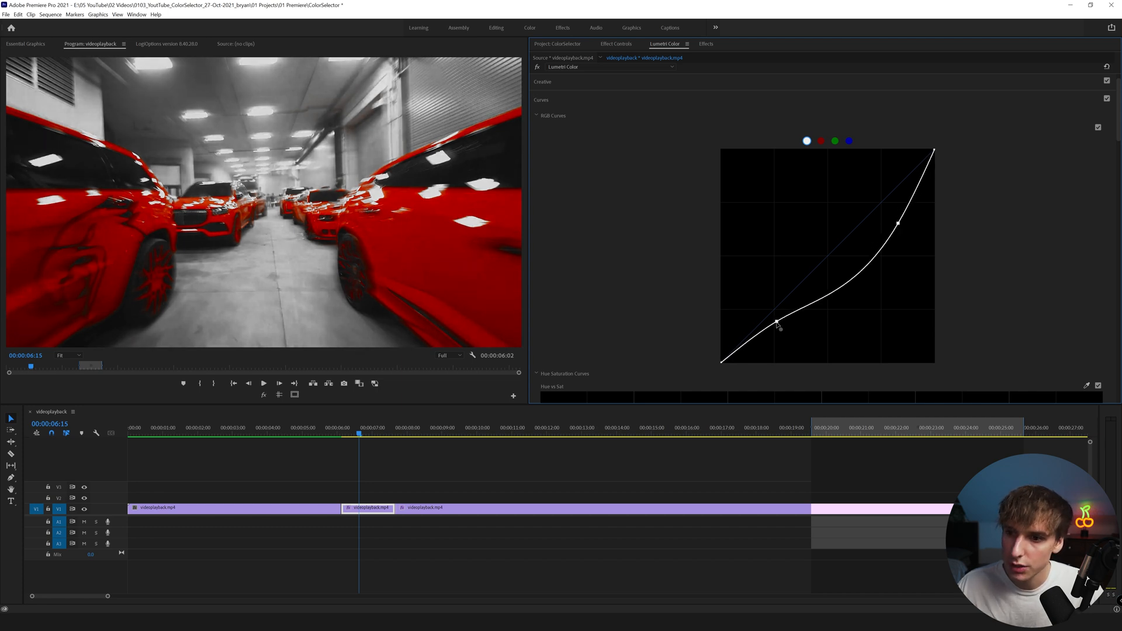
pyautogui.moveTo(777, 320); pyautogui.dragTo(772, 324)
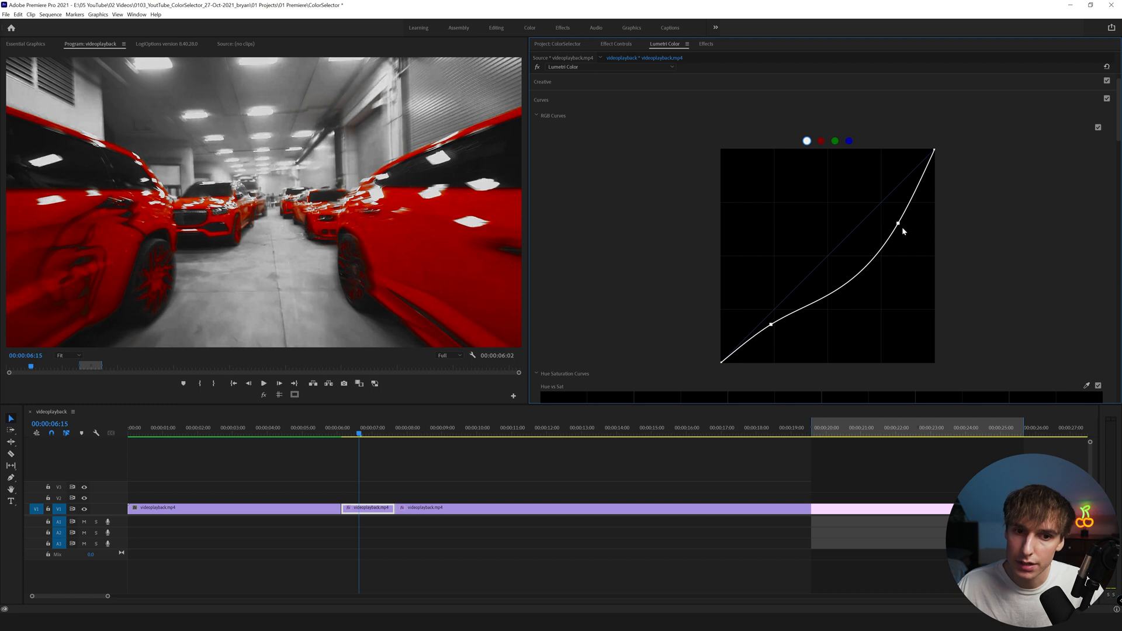
pyautogui.moveTo(896, 223); pyautogui.dragTo(892, 184)
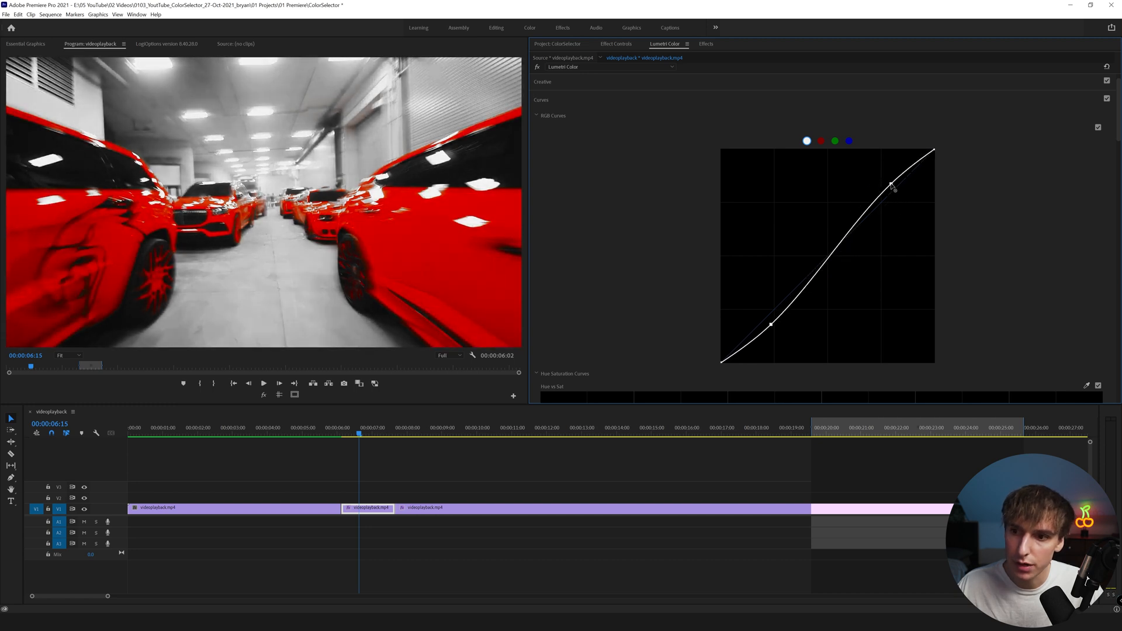
pyautogui.moveTo(892, 184); pyautogui.dragTo(885, 175)
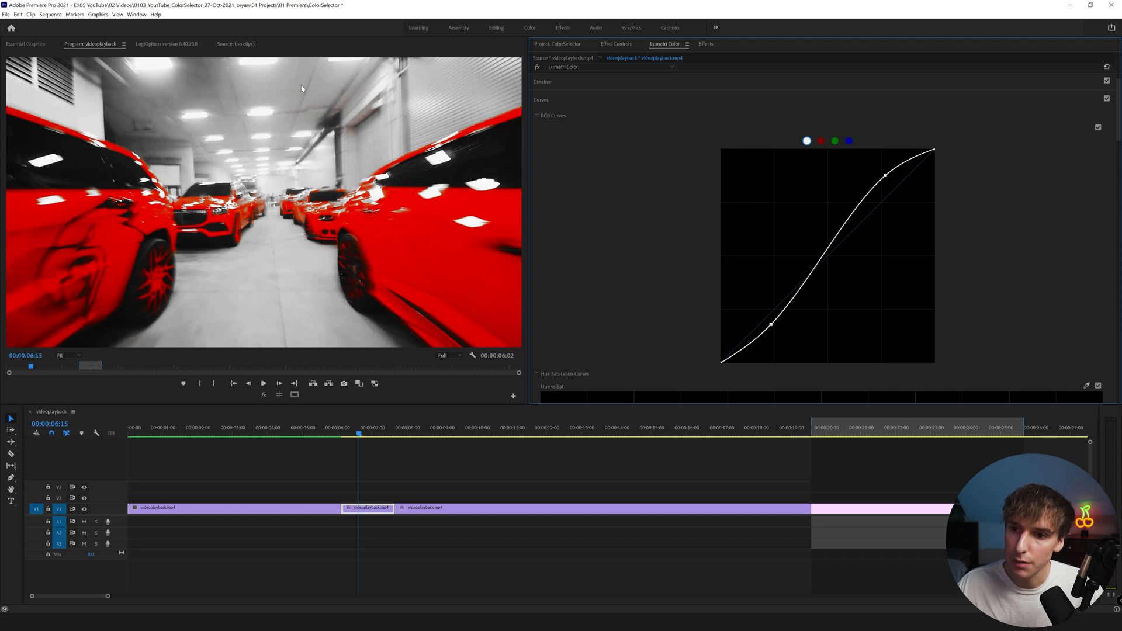
# Pull the highlights back, darken the upper midtones, and lift the black point.
pyautogui.moveTo(885, 175); pyautogui.dragTo(898, 197)
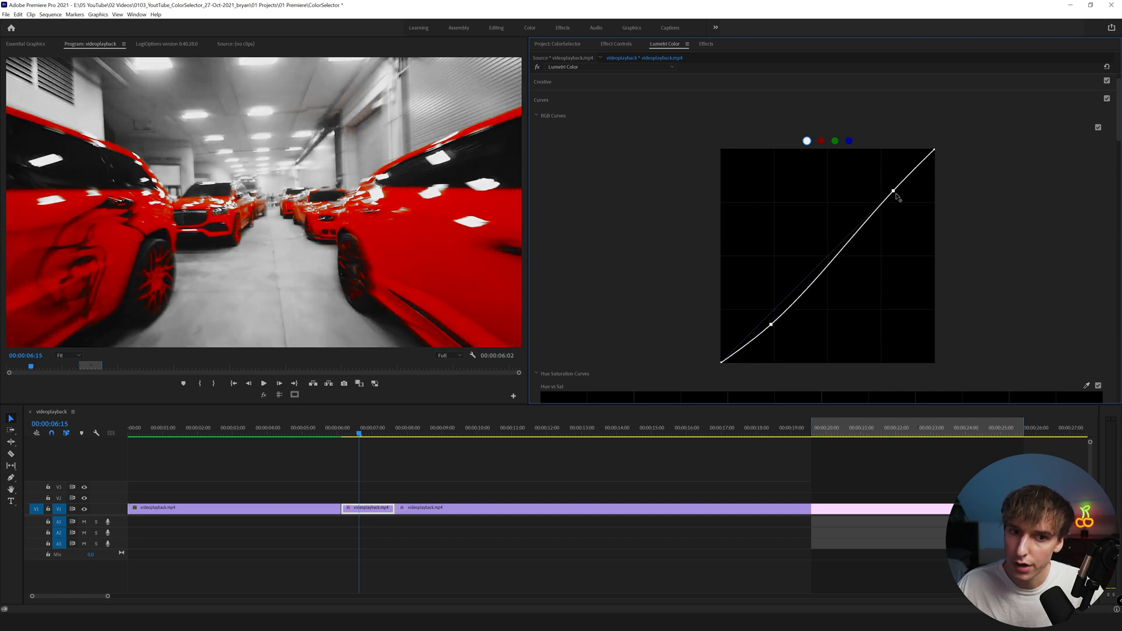
pyautogui.moveTo(896, 197); pyautogui.dragTo(911, 216)
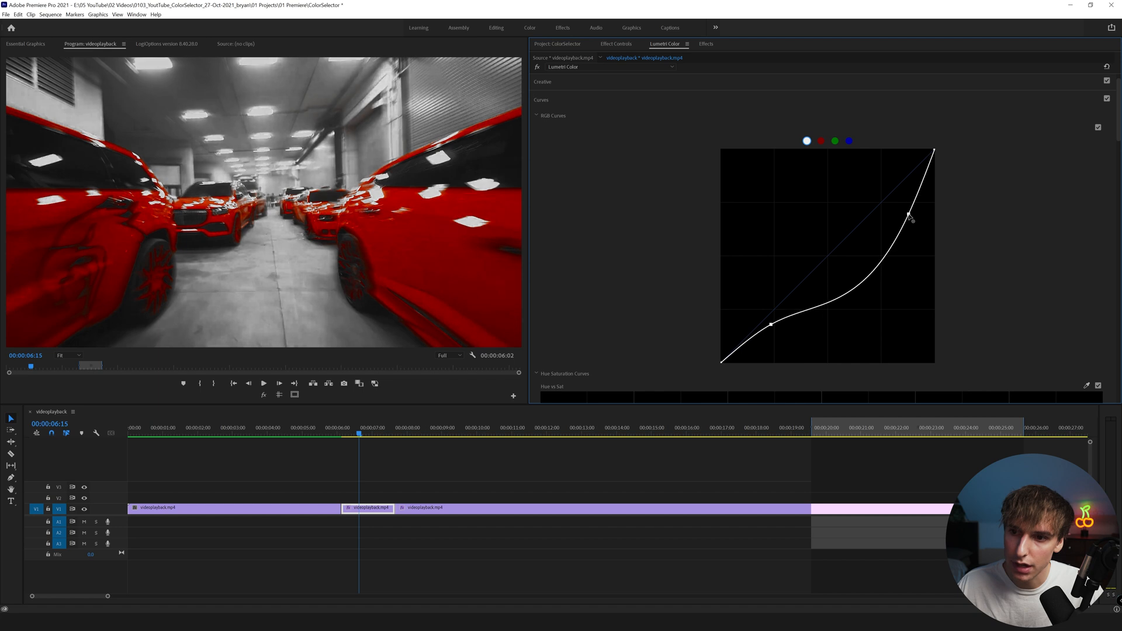
pyautogui.moveTo(771, 323); pyautogui.dragTo(775, 337)
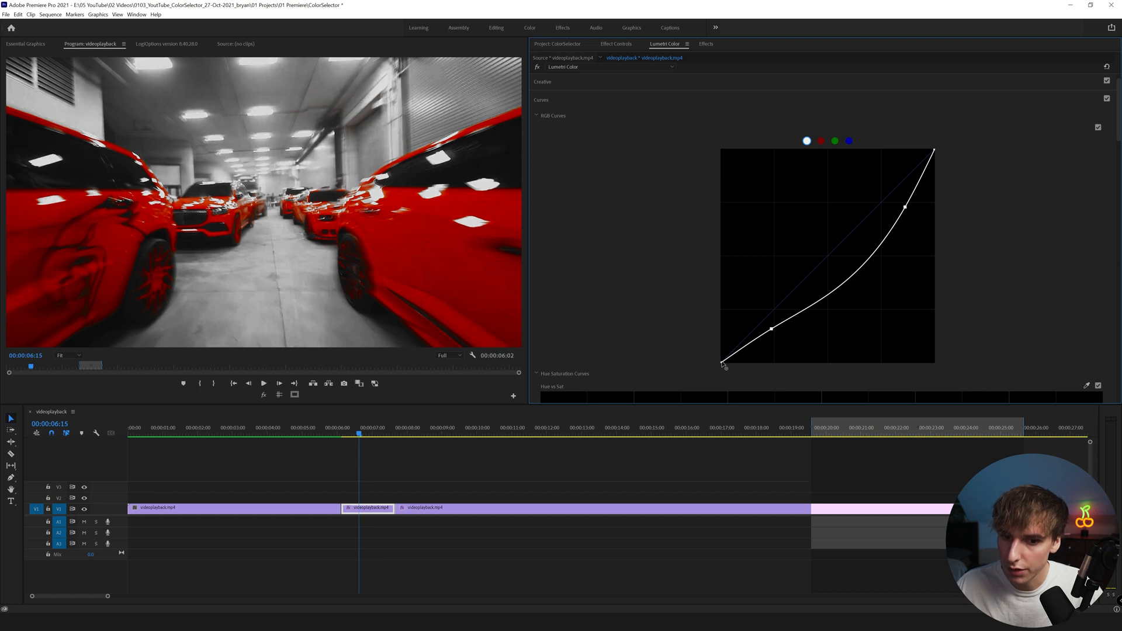
pyautogui.moveTo(722, 365); pyautogui.dragTo(721, 351)
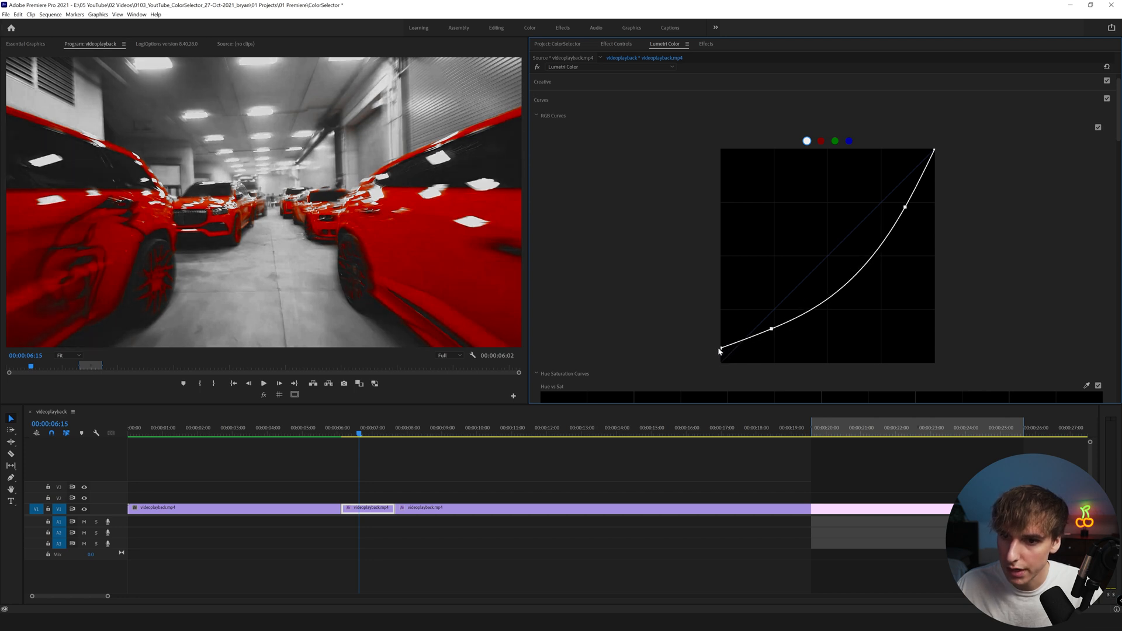
pyautogui.moveTo(720, 350); pyautogui.dragTo(720, 357)
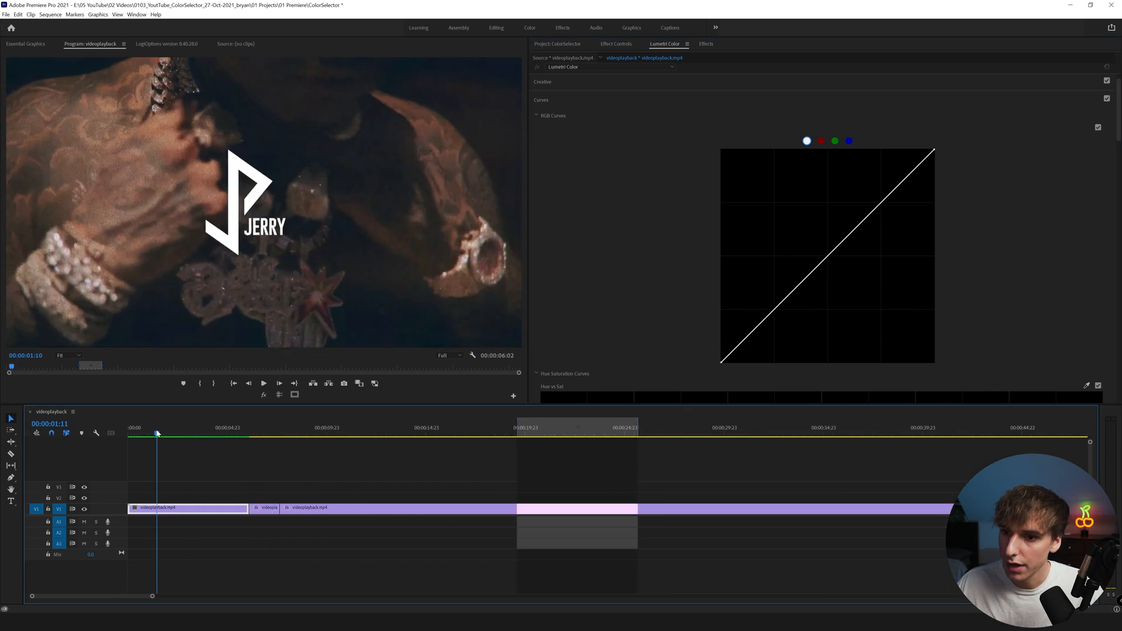
# Move the playhead past the red-jacket clip to the shot of the man beside the private jet.
pyautogui.click(453, 427)
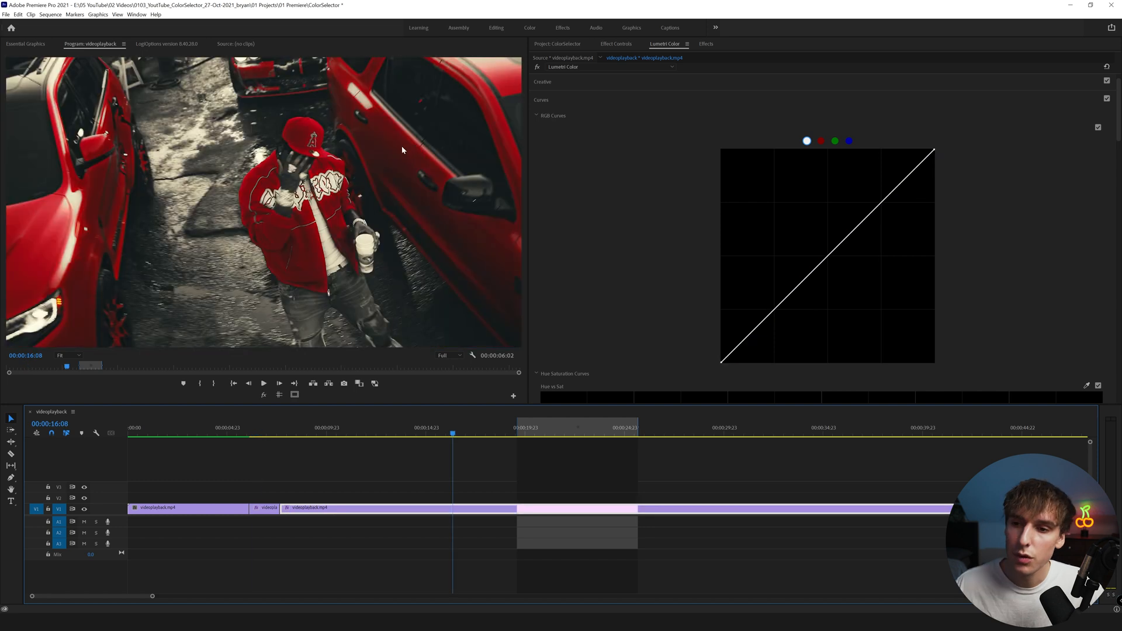
pyautogui.moveTo(392, 184)
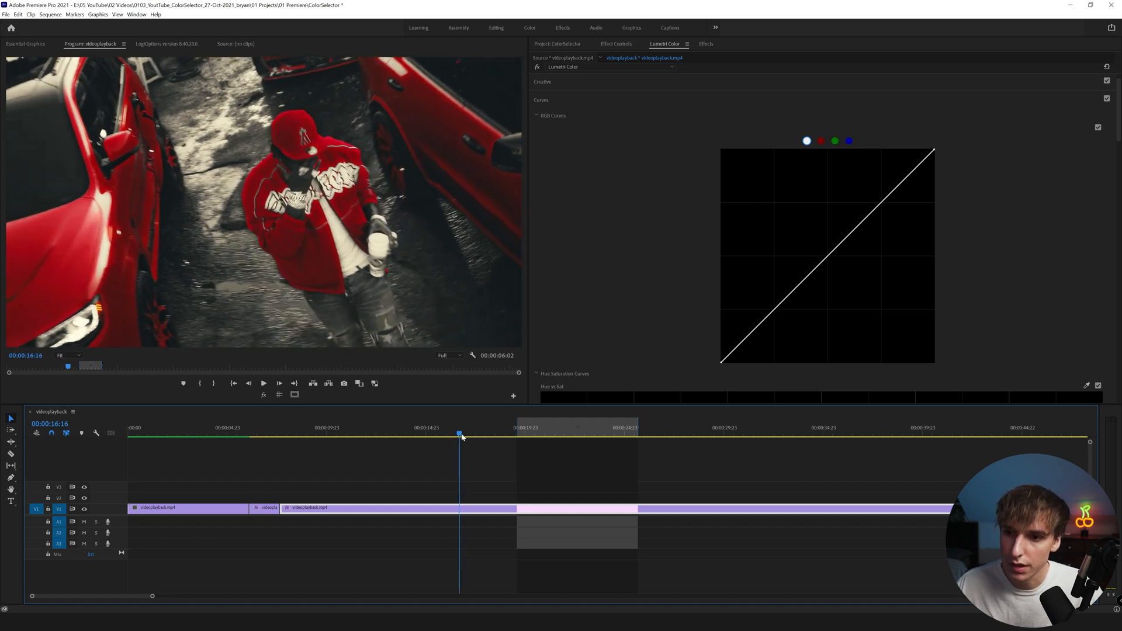
pyautogui.click(522, 434)
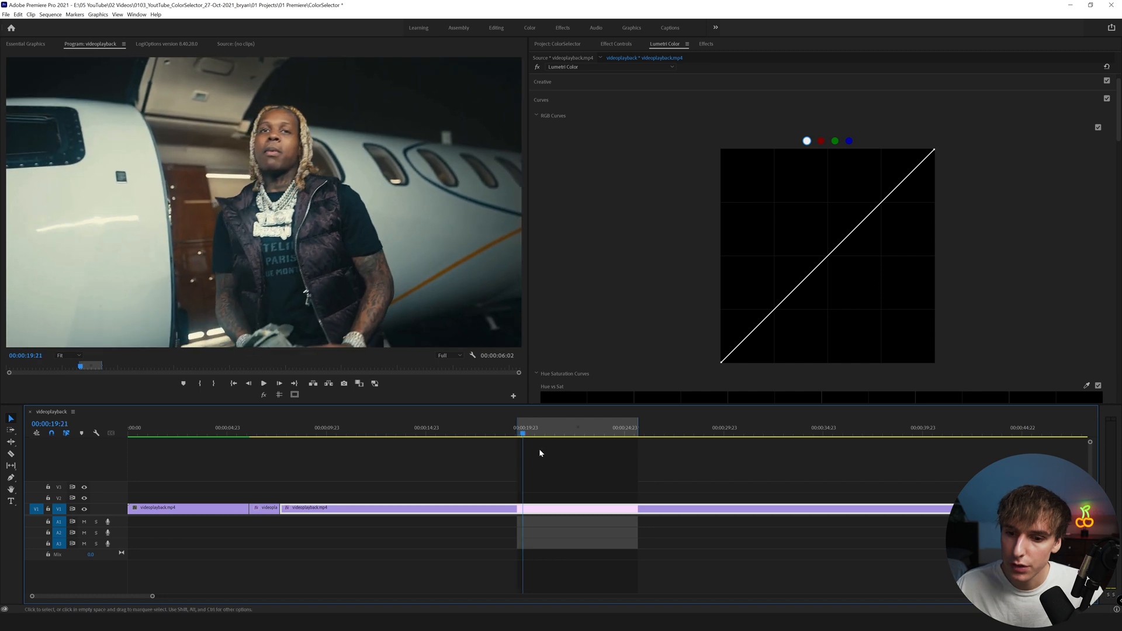
pyautogui.moveTo(507, 496)
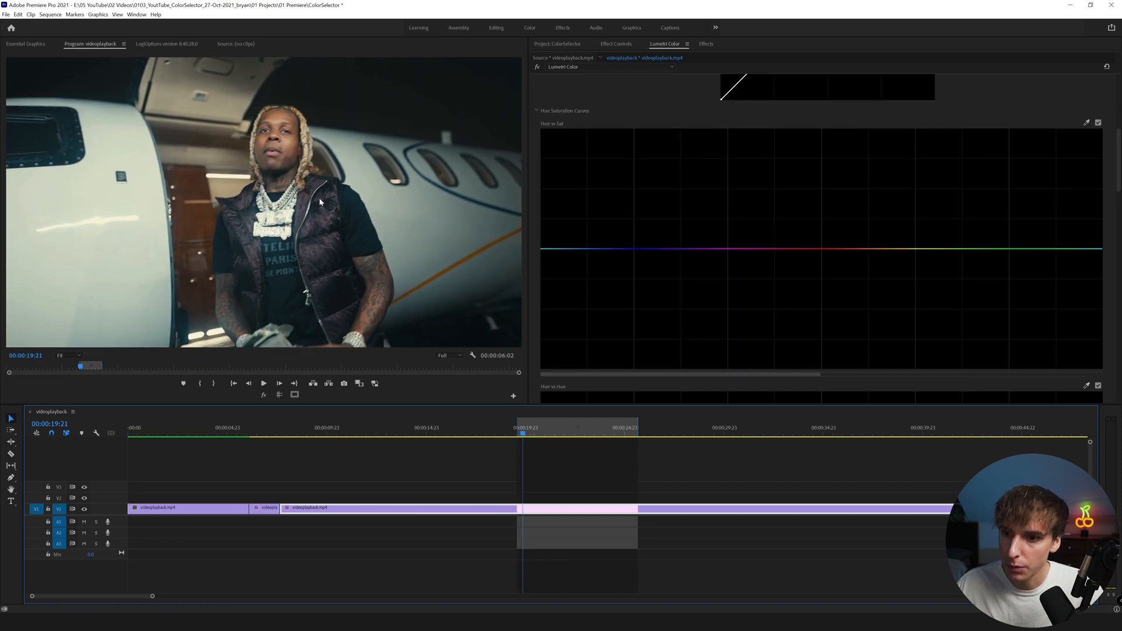
pyautogui.moveTo(361, 93)
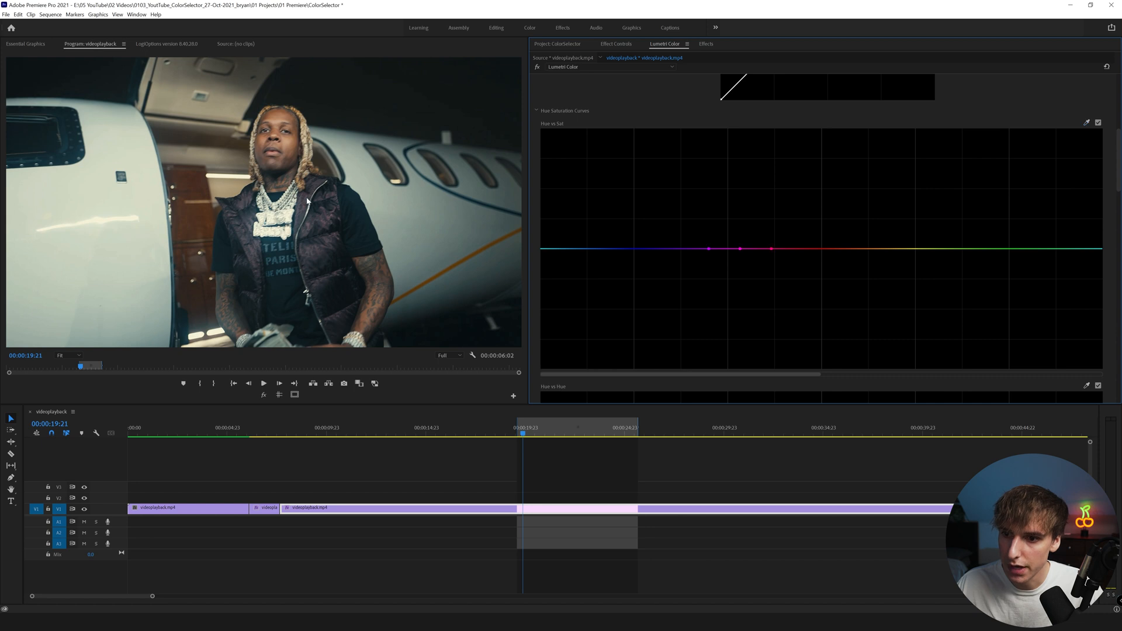
pyautogui.moveTo(771, 249); pyautogui.dragTo(780, 368)
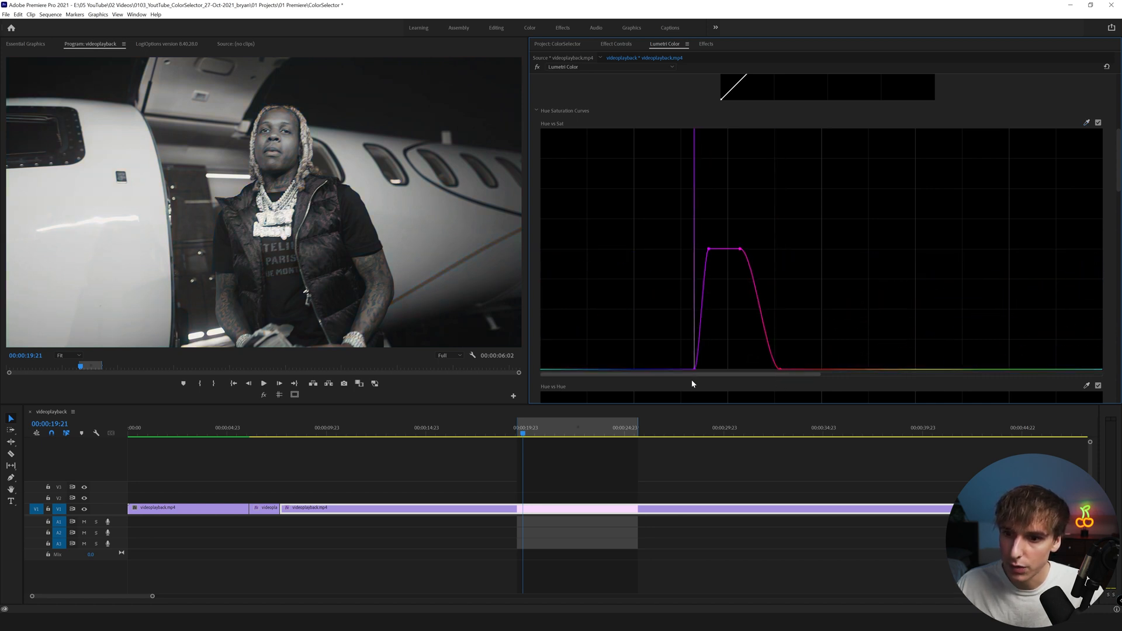
pyautogui.moveTo(737, 248); pyautogui.dragTo(707, 215)
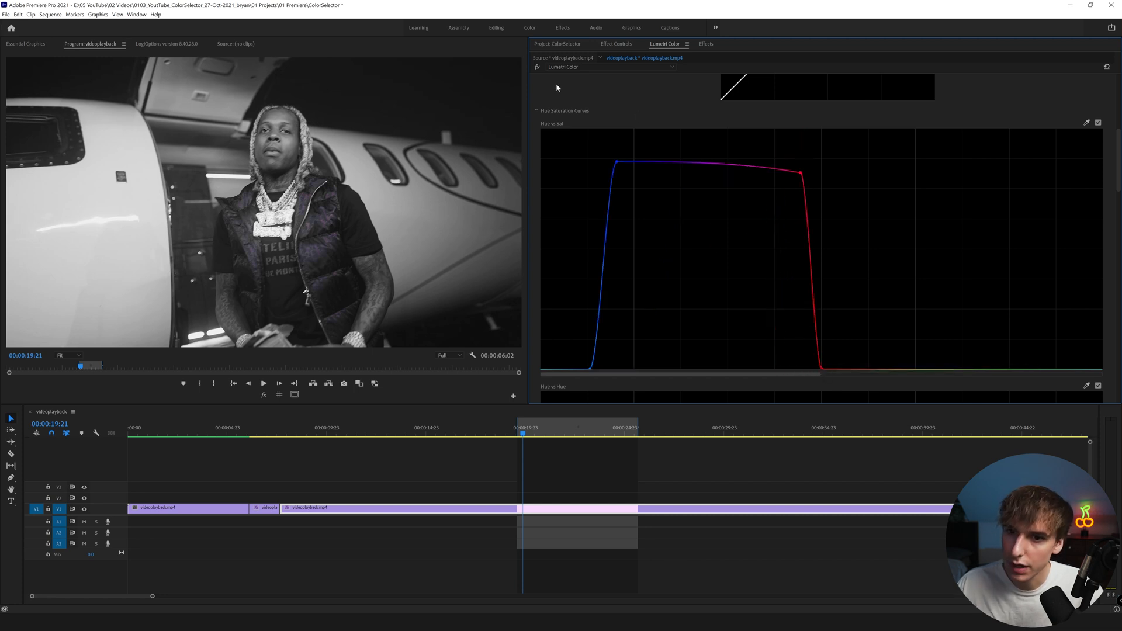
pyautogui.moveTo(647, 67)
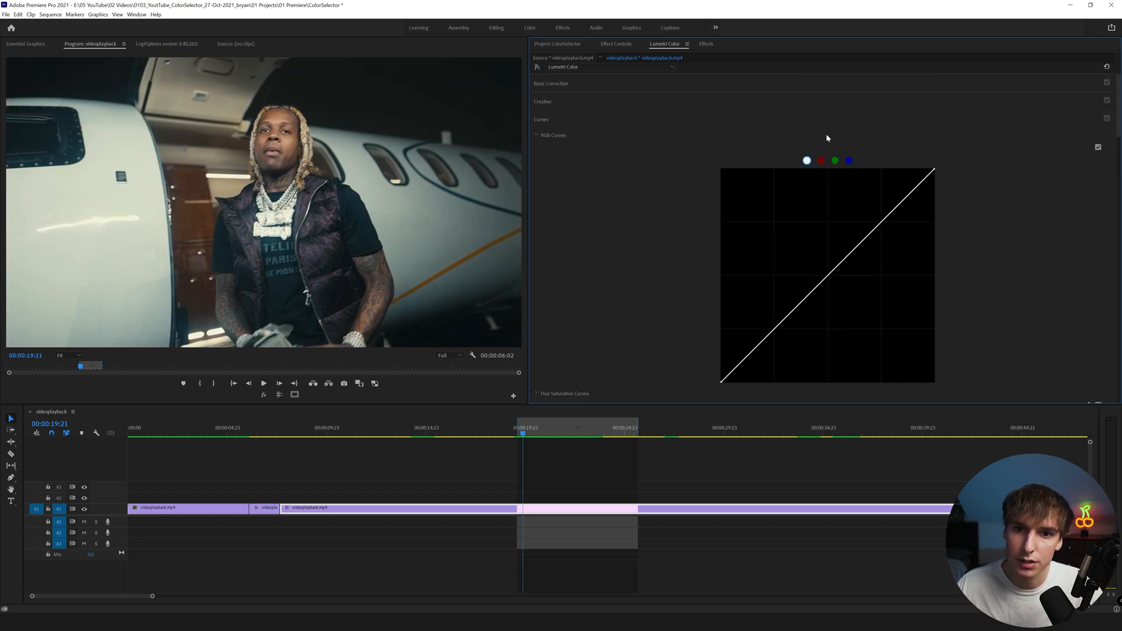
pyautogui.moveTo(1106, 65)
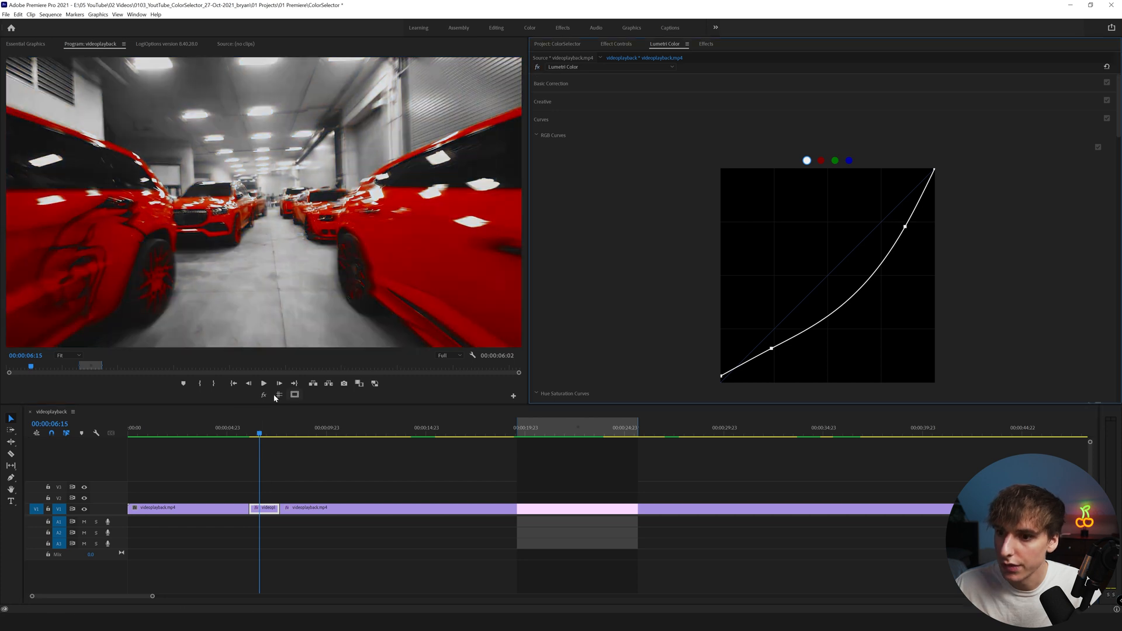
pyautogui.moveTo(241, 337)
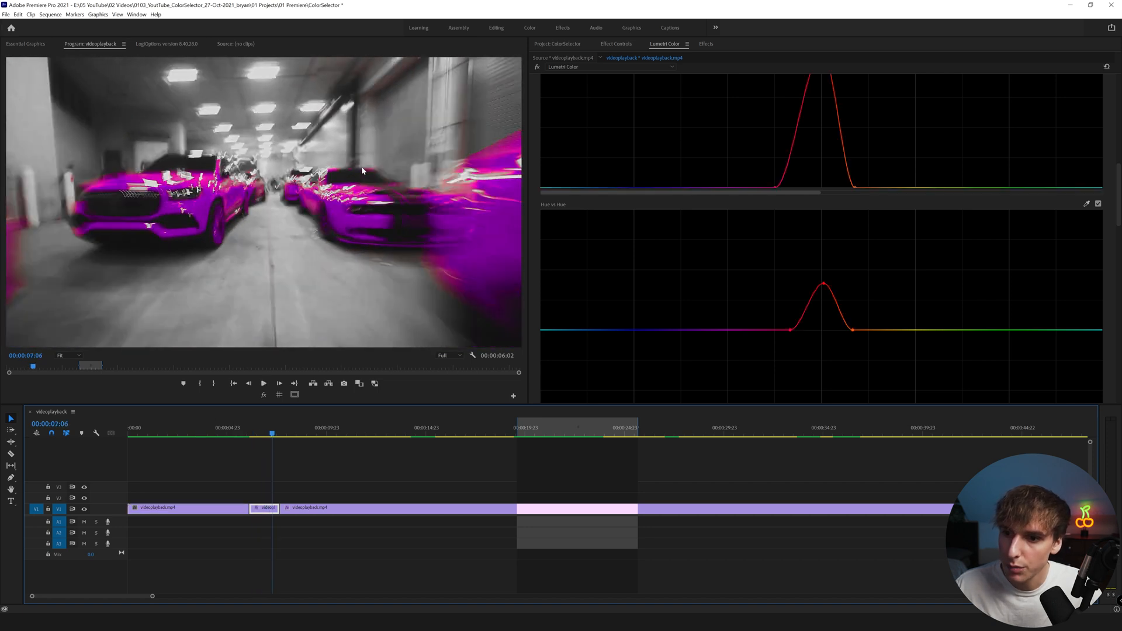
# Shift the isolated red cars' hue in Hue vs Hue, ending on green, and preview playback.
pyautogui.click(264, 433)
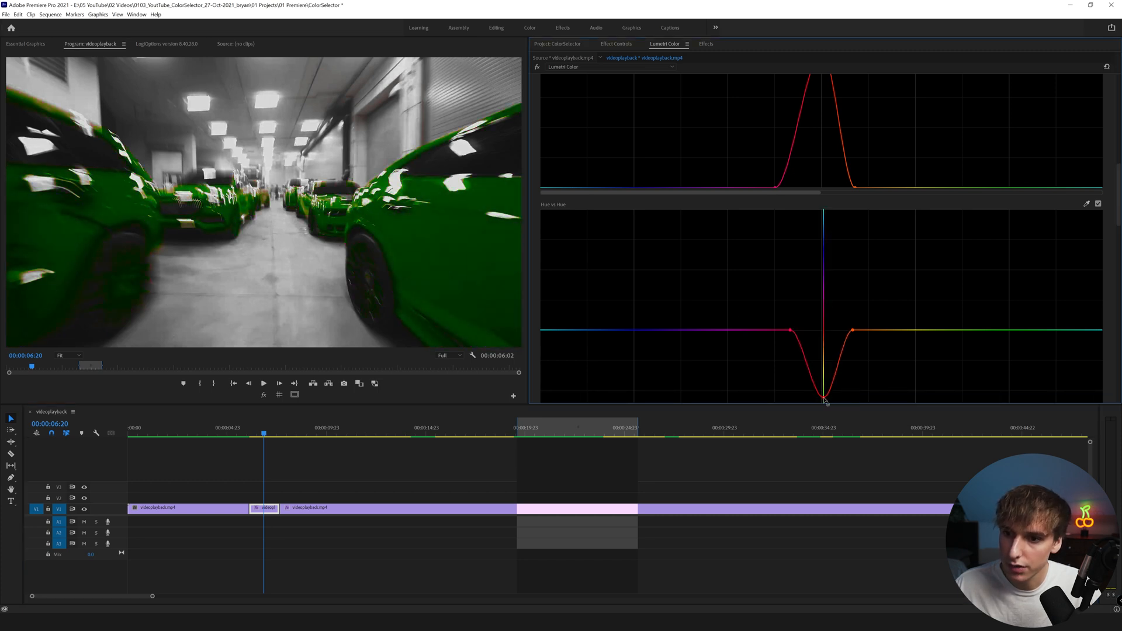
pyautogui.click(263, 383)
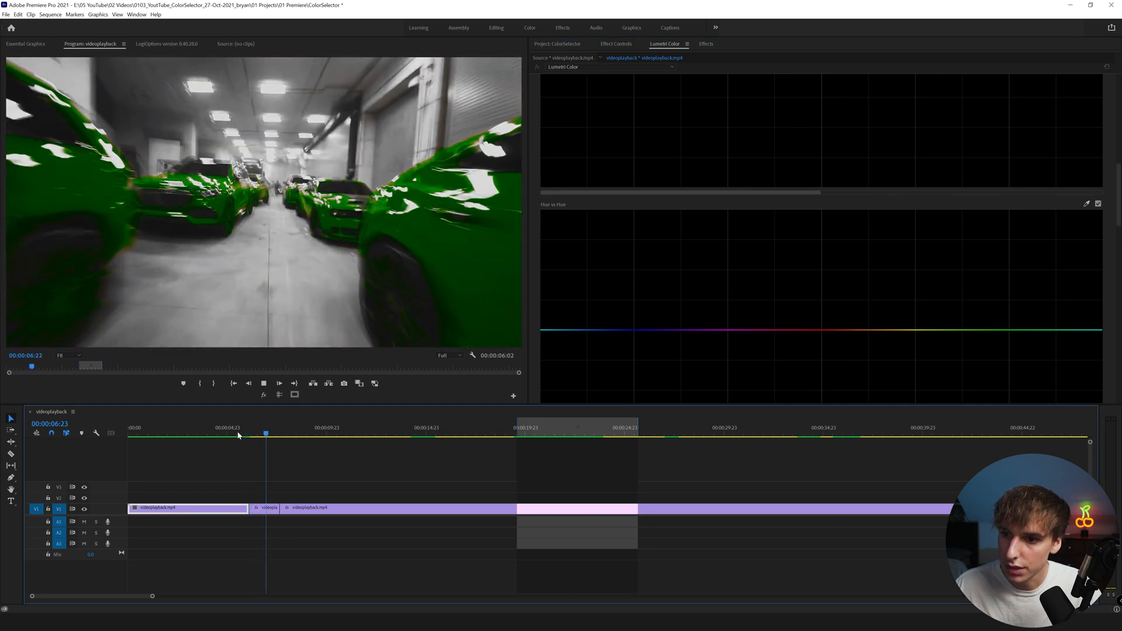